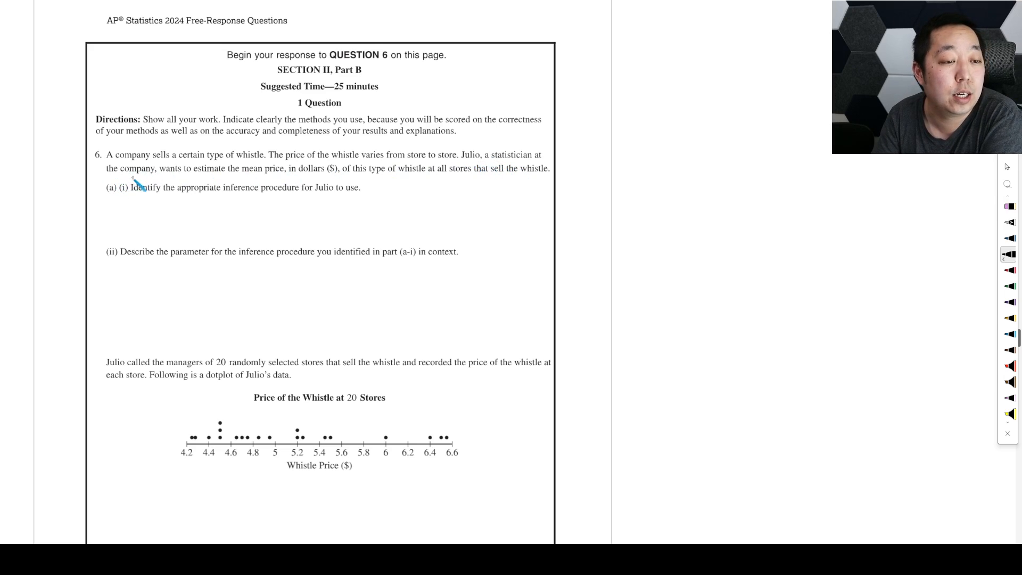
mouse_move(375, 190)
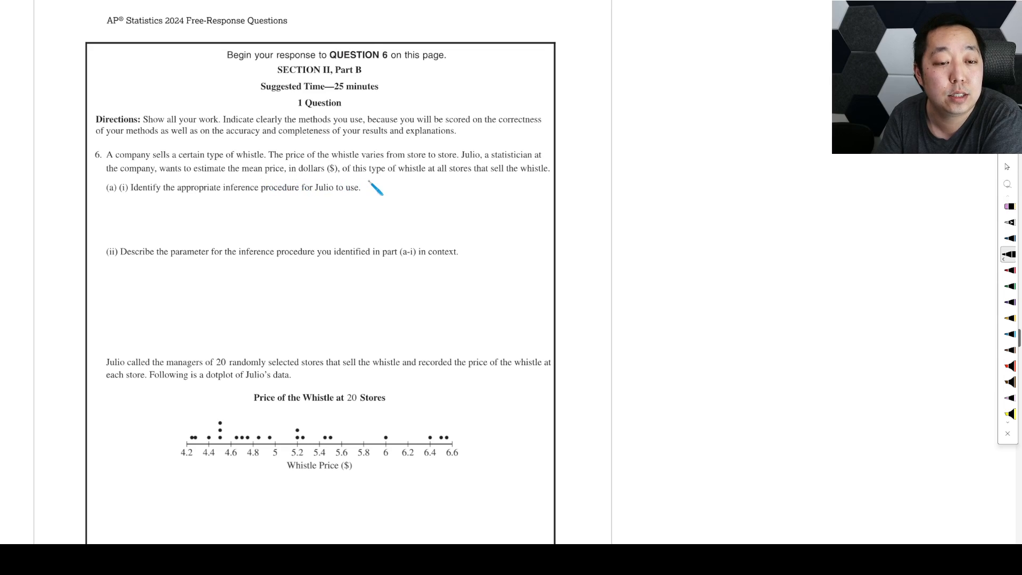
mouse_move(463, 193)
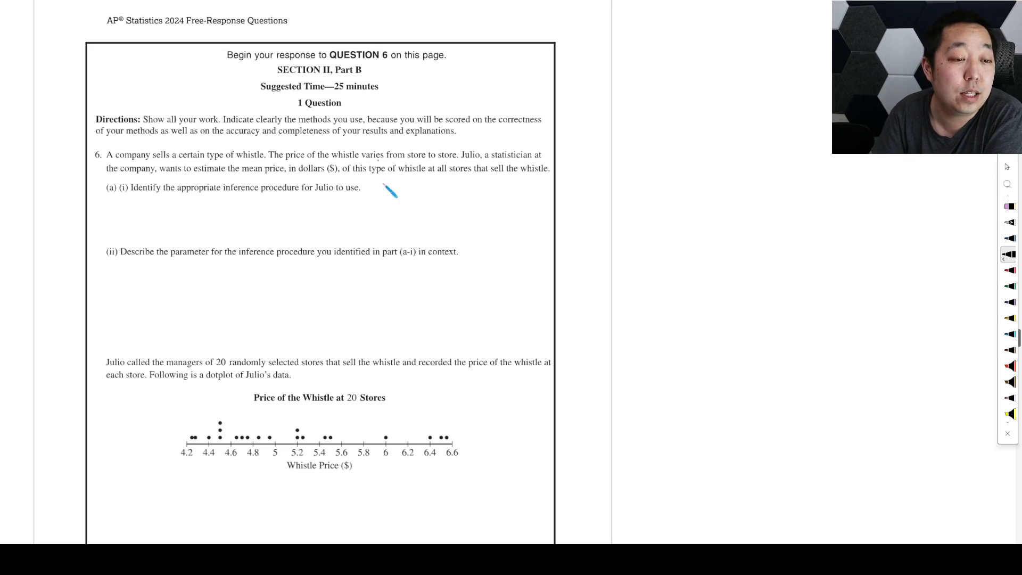
mouse_move(362, 238)
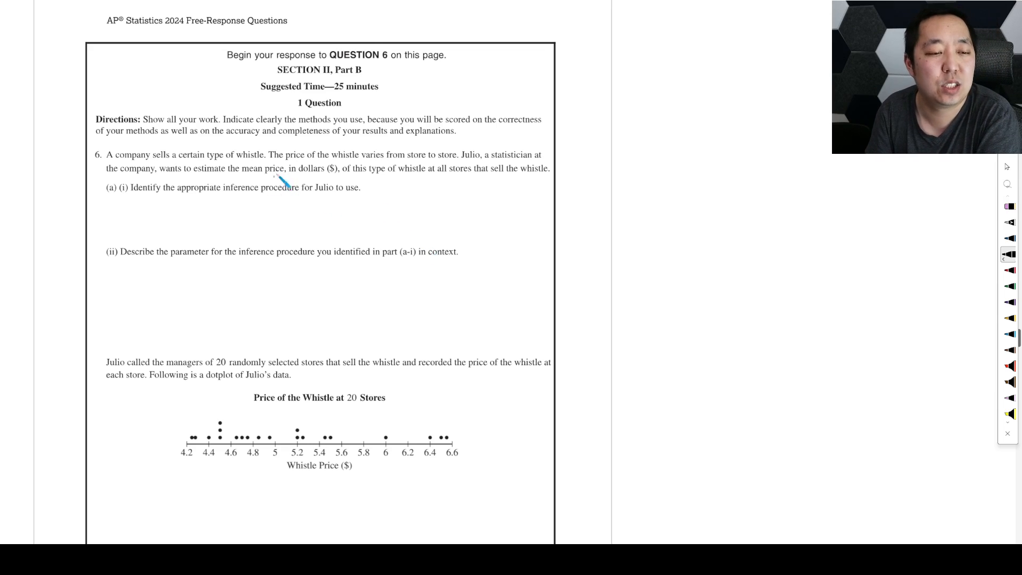
mouse_move(264, 225)
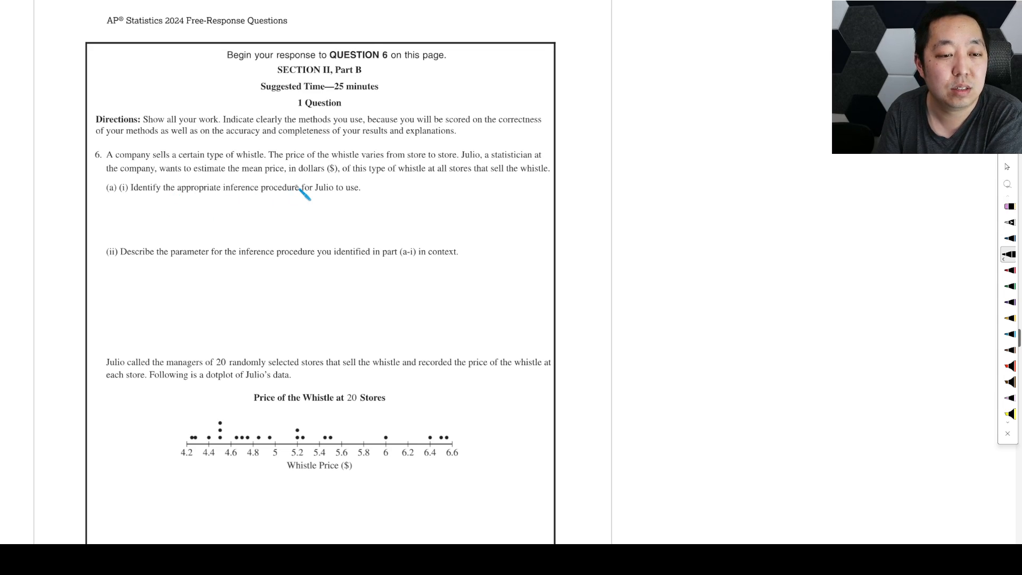
mouse_move(160, 225)
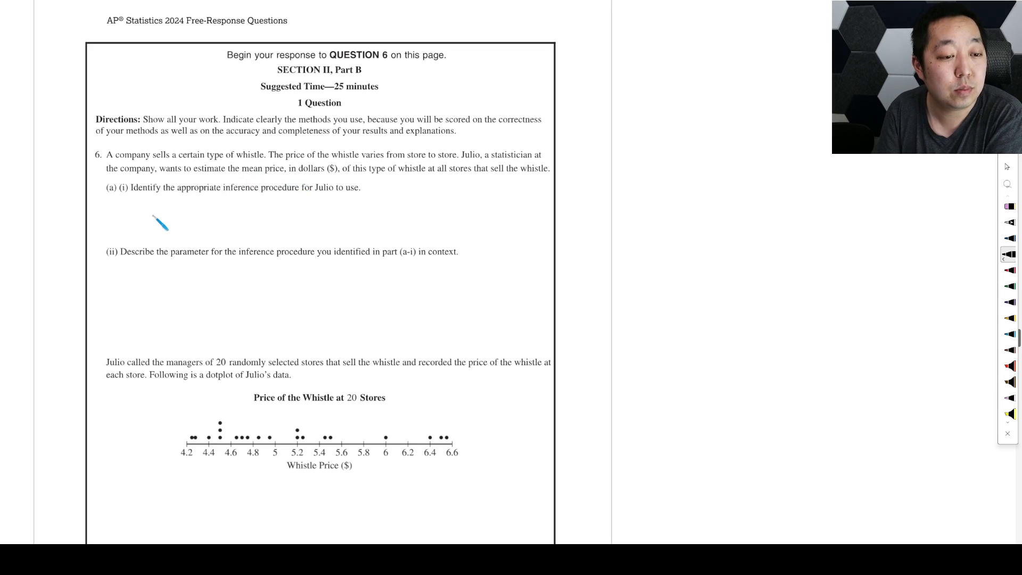
Step: Handwrite "1-Sample T confidence interval" for the mean as the part (a)(i) answer
left_click_drag(141, 216, 162, 221)
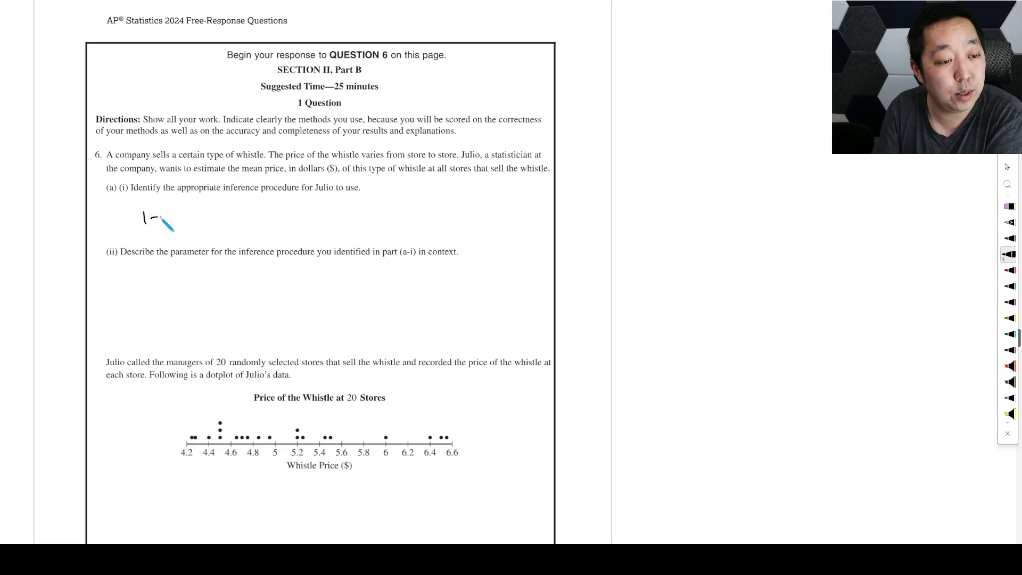
type("sample T confidence in")
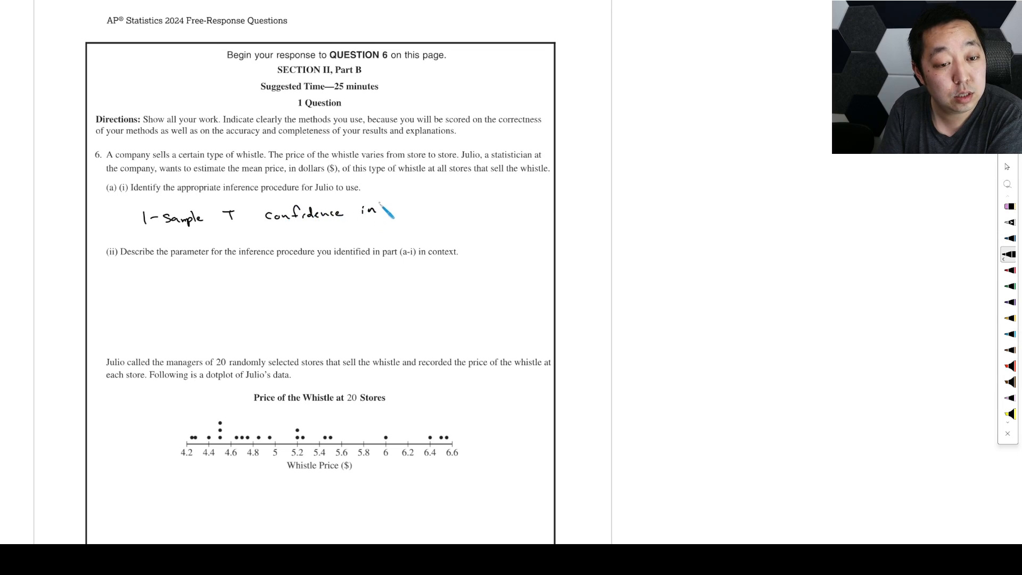
left_click_drag(377, 212, 442, 224)
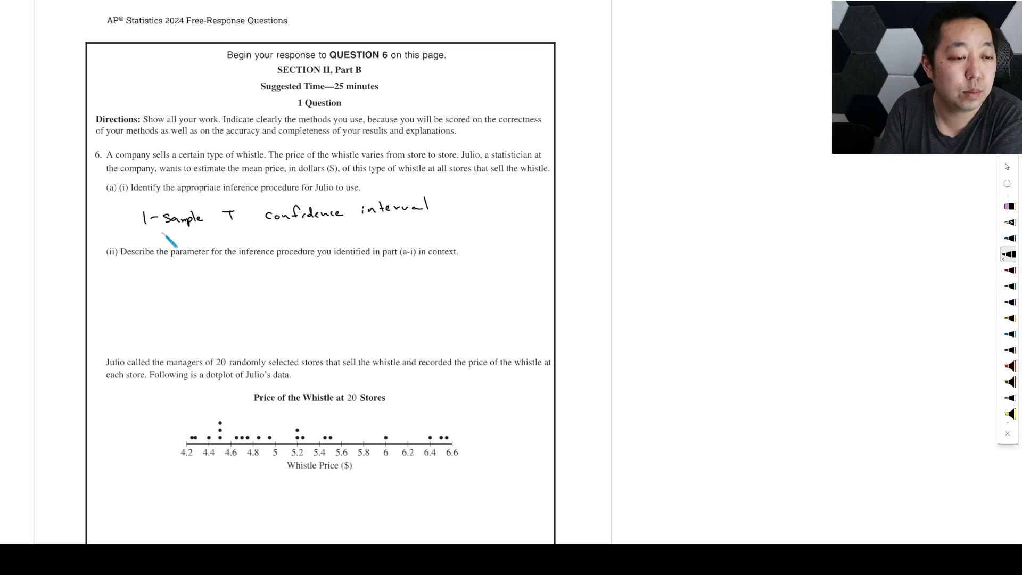
type("mean price of the")
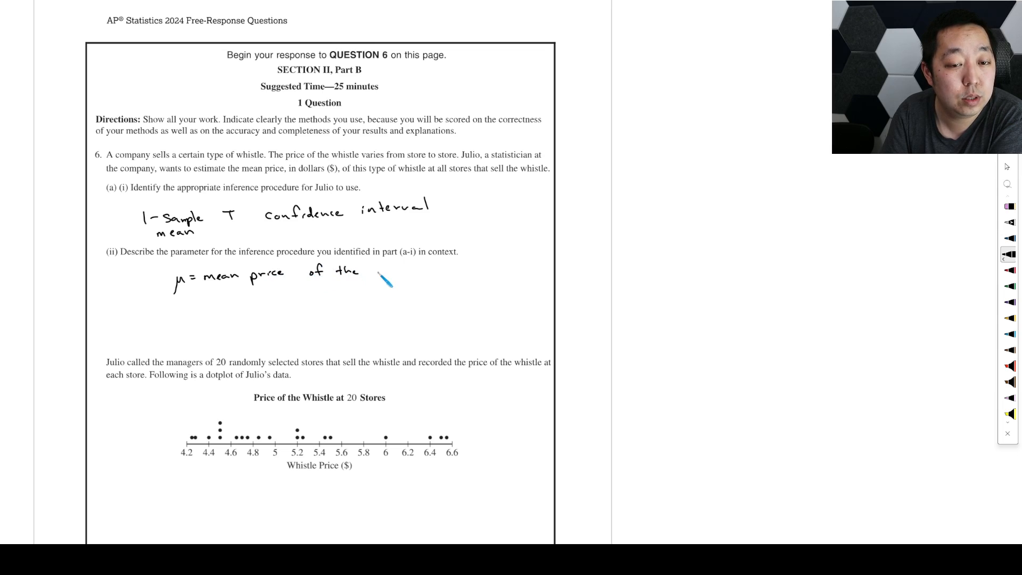
Step: Finish the part (a)(ii) line so it reads "μ = mean price of the whistle"
type("whistle")
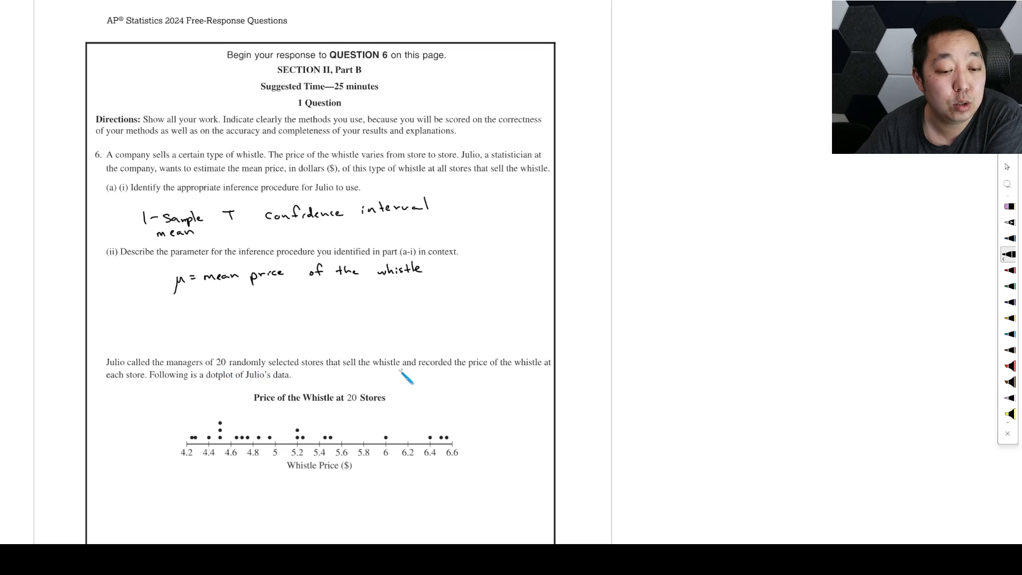
mouse_move(495, 384)
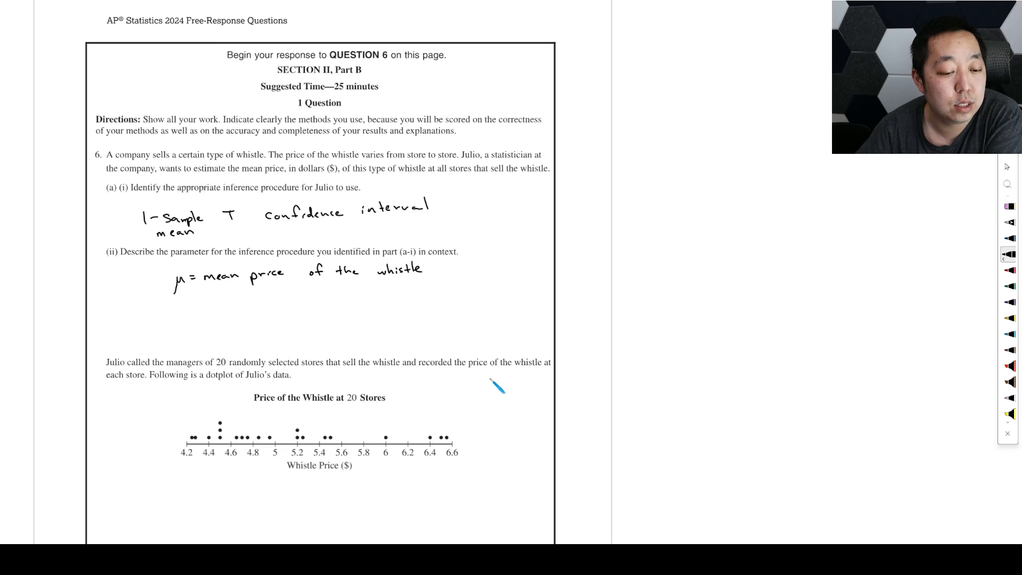
Step: Scroll to the next page showing Julio's summary statistics table and part (b)(i)
scroll("down", 3)
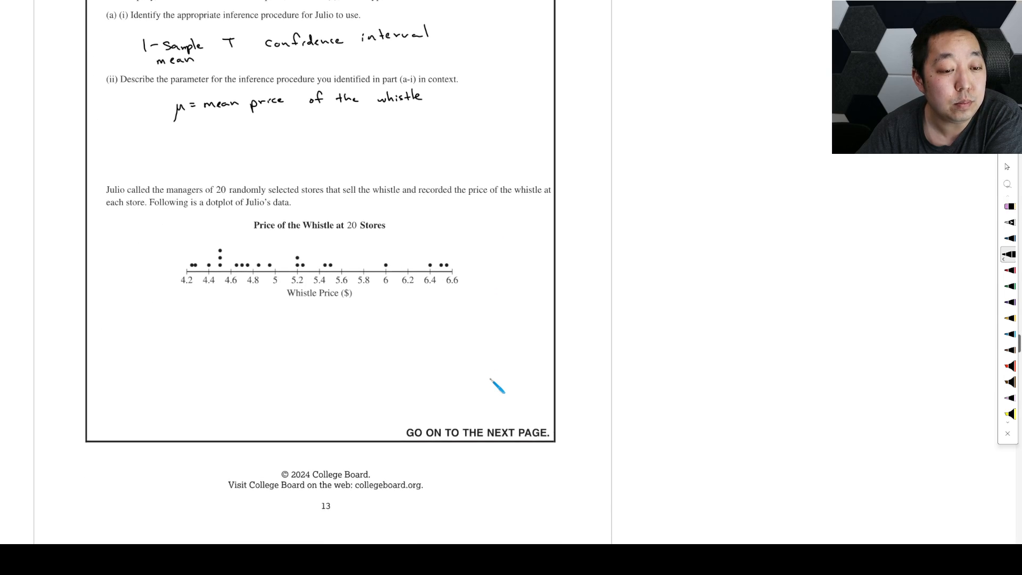
mouse_move(469, 317)
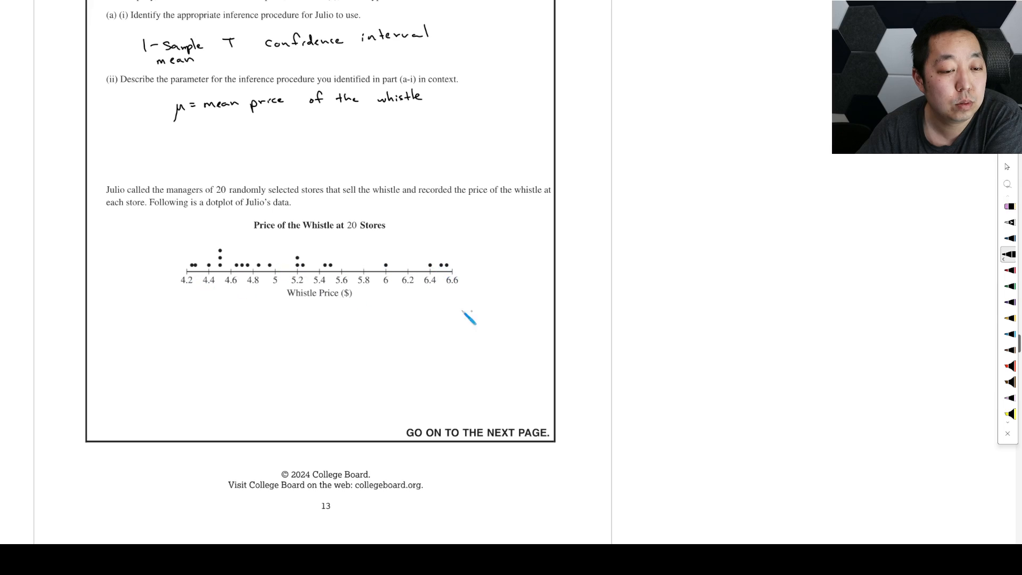
scroll("down", 3)
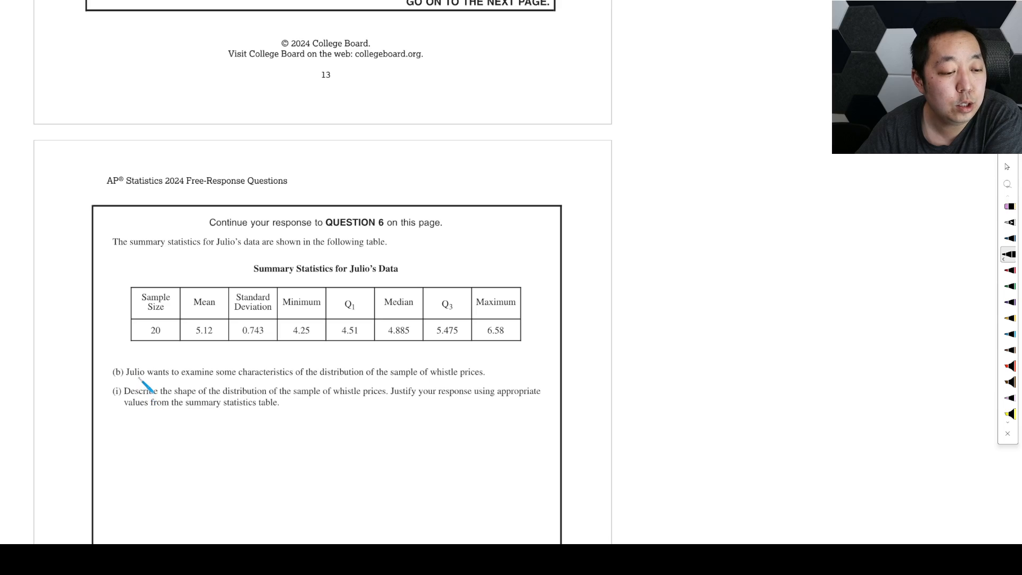
mouse_move(531, 371)
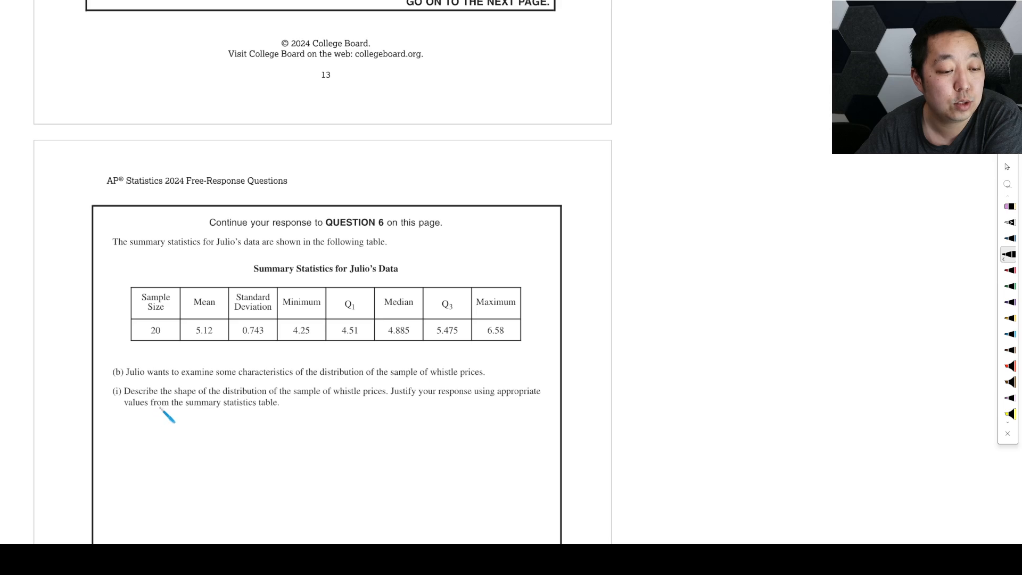
mouse_move(384, 417)
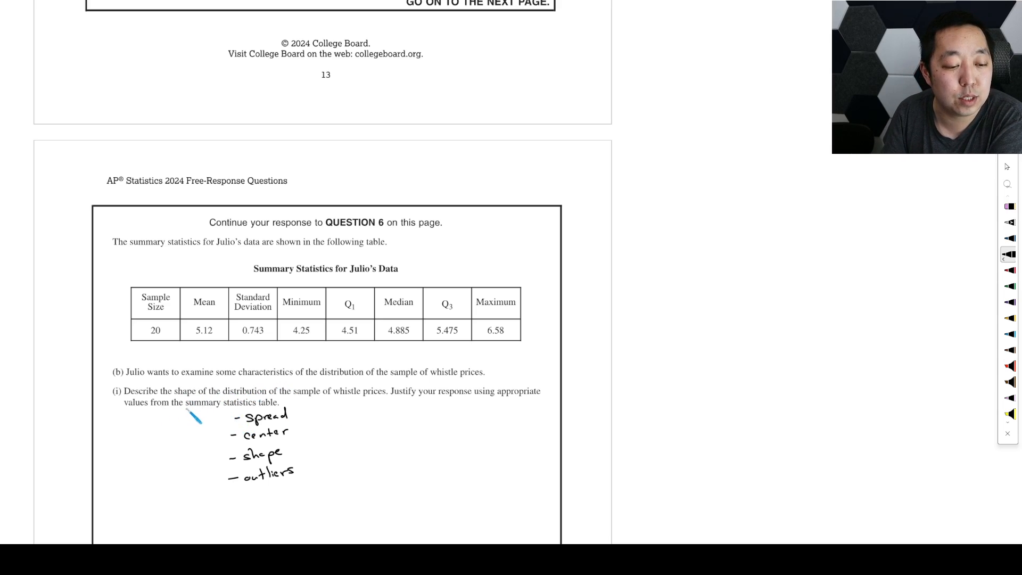
Step: Underline "summary statistics table" in part (b)(i) and return to the whistle-price dotplot
left_click_drag(184, 408, 279, 408)
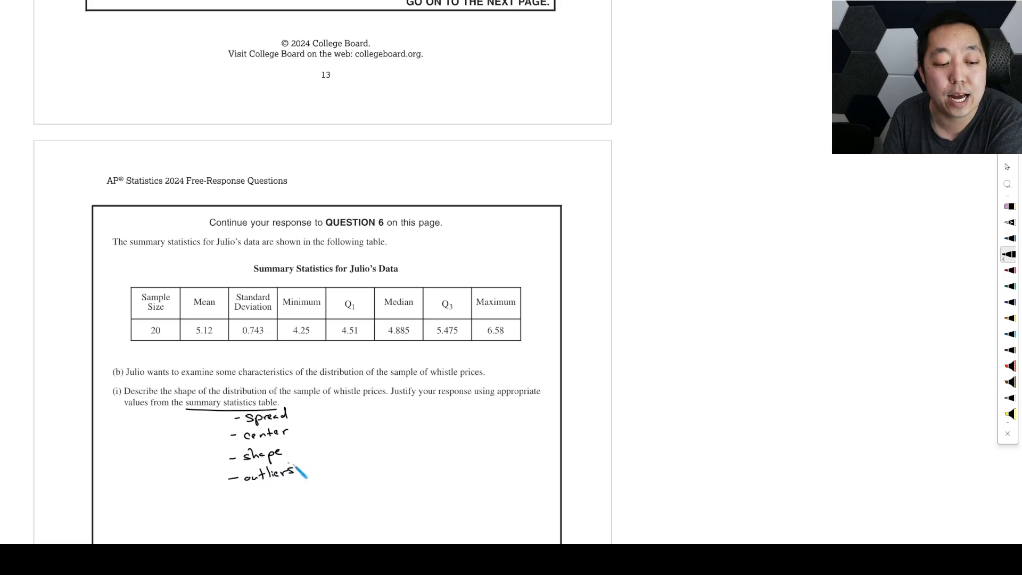
scroll("down", 3)
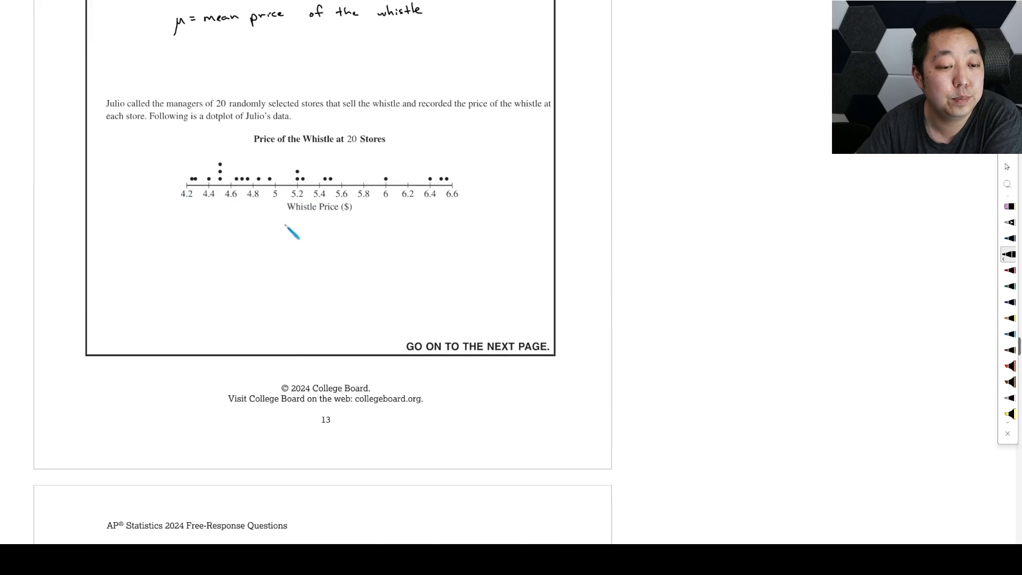
scroll("down", 3)
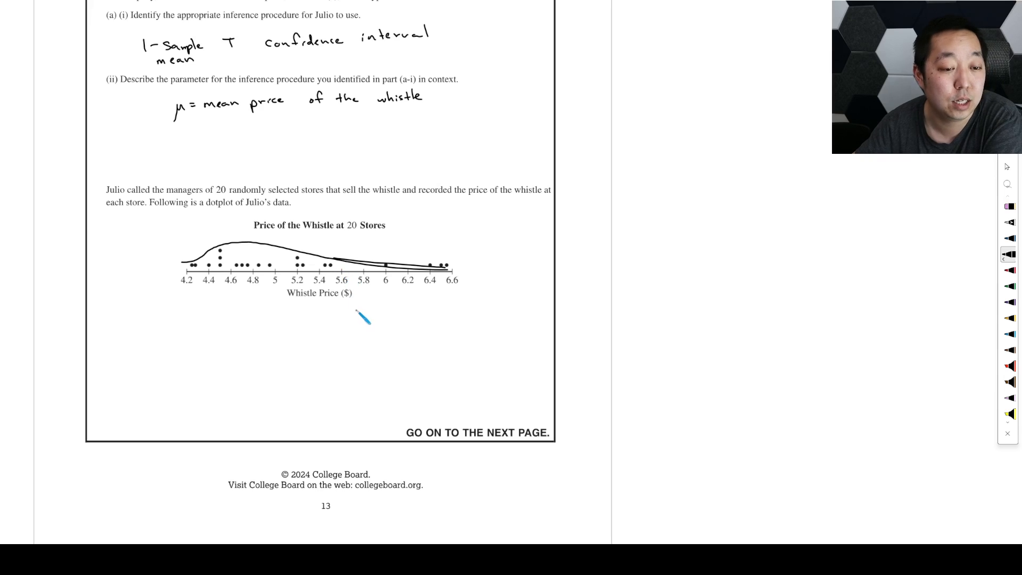
Step: Write that prices are slightly skewed right with median $4.885 and IQR = 0.965
scroll("down", 3)
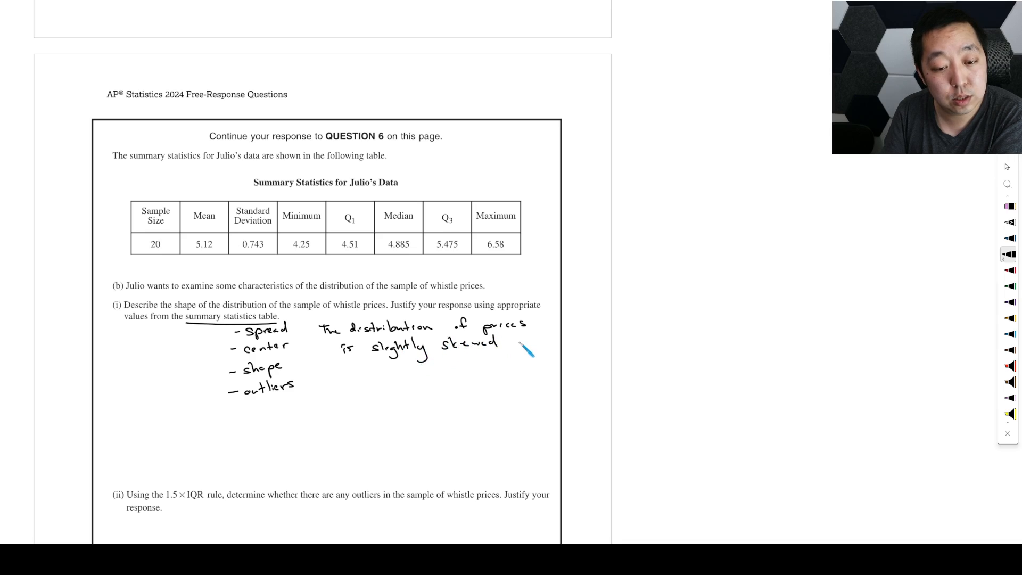
type("right")
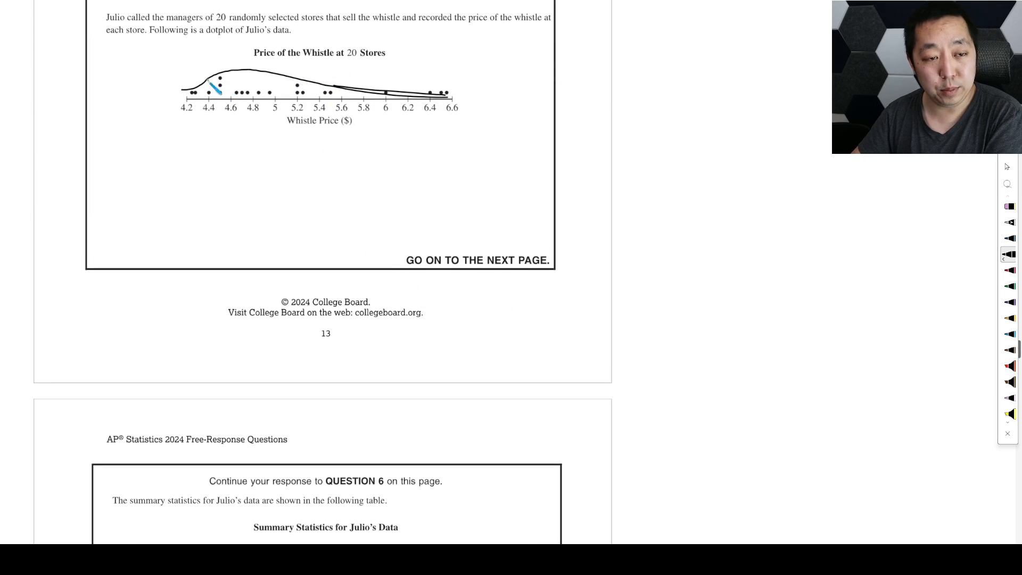
scroll("down", 3)
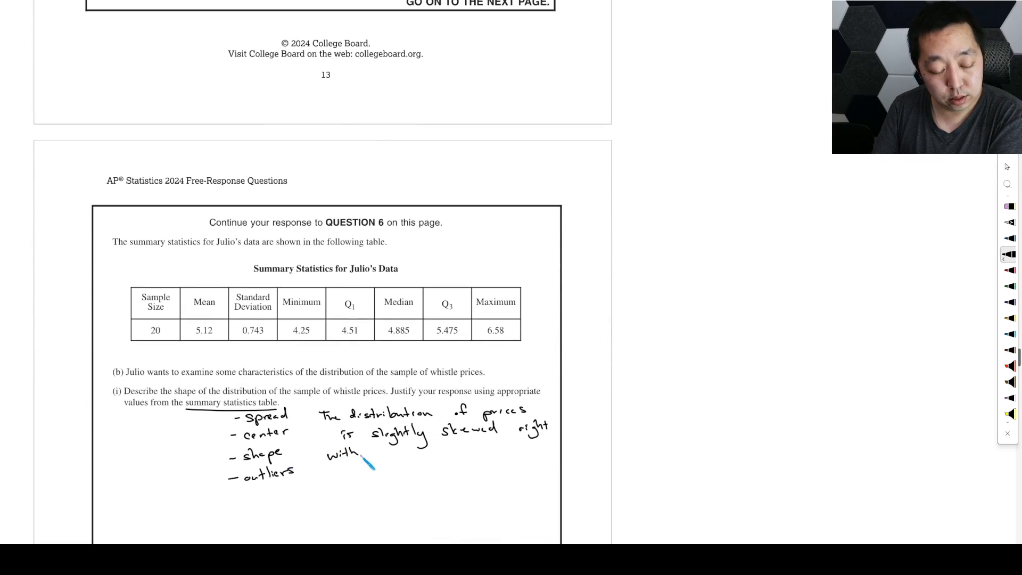
left_click_drag(365, 457, 417, 457)
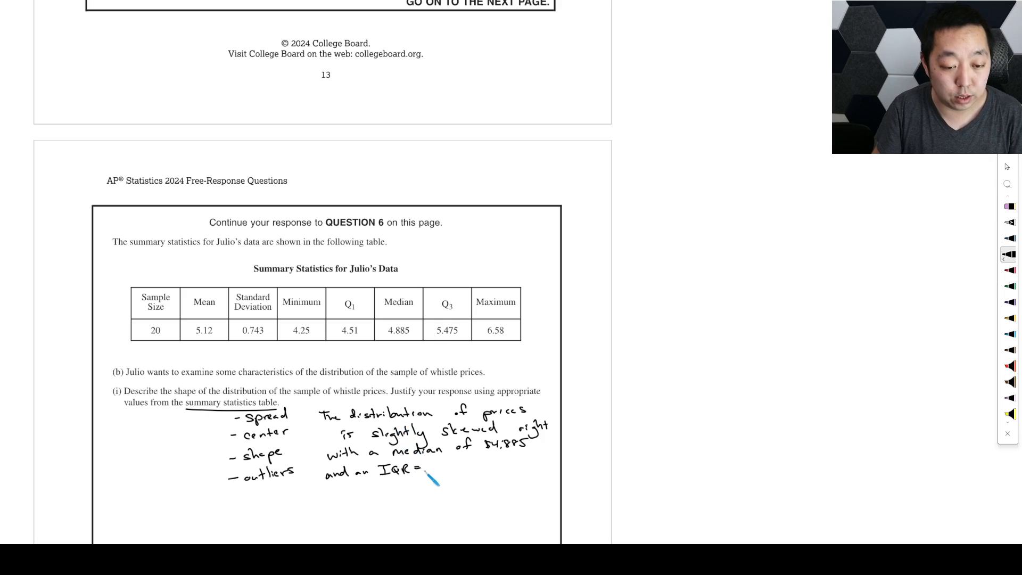
type("0.9")
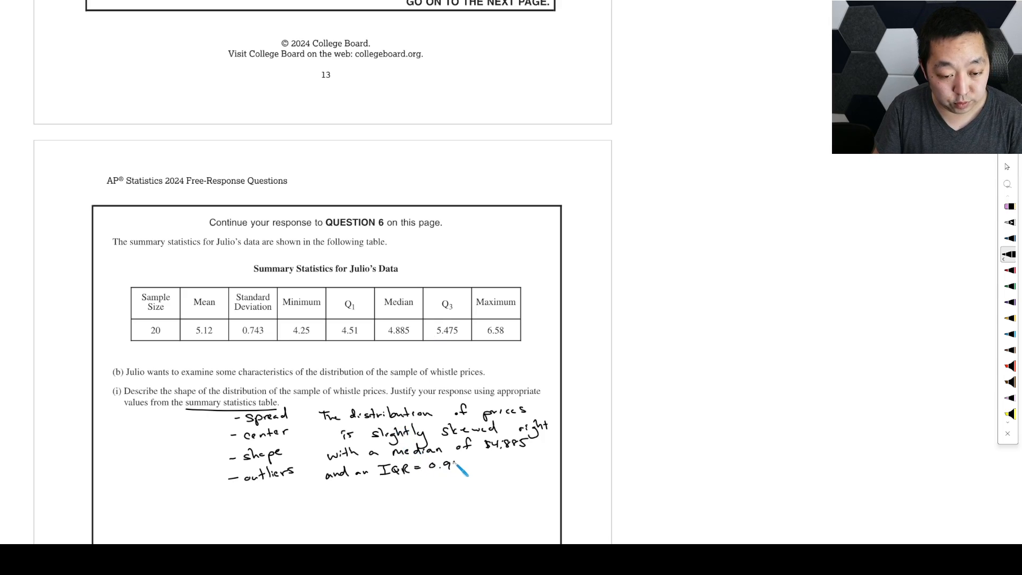
type("65.")
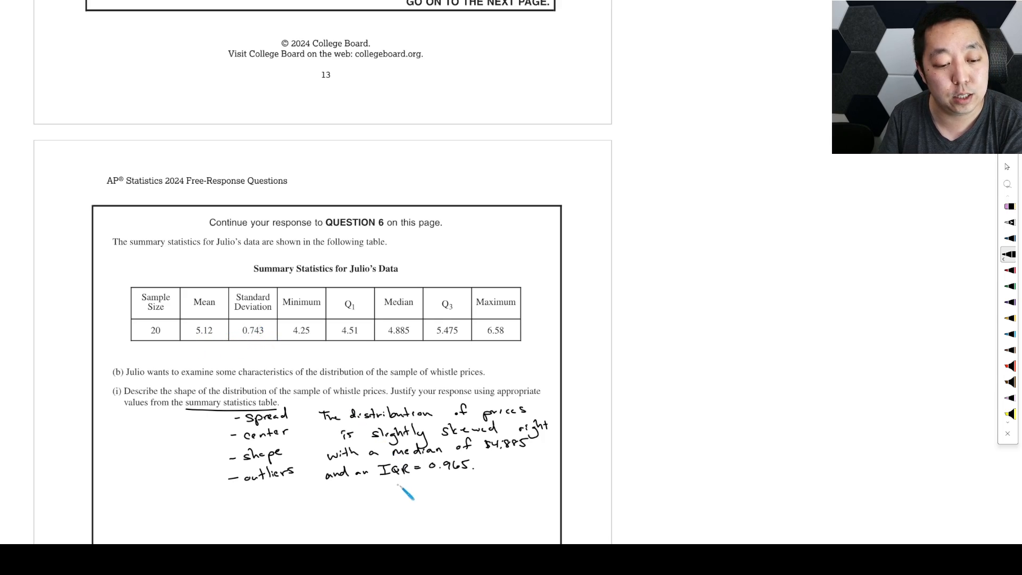
mouse_move(332, 504)
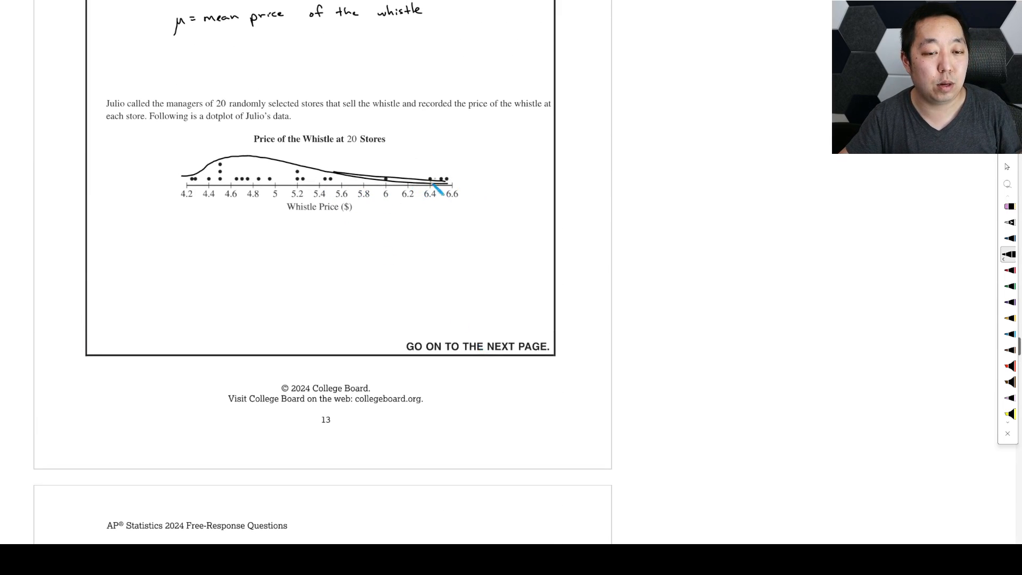
Step: Add the lower fence Q1−1.5IQR = 3.0625, note "no apparent outliers", and select the work to rearrange it
scroll("down", 3)
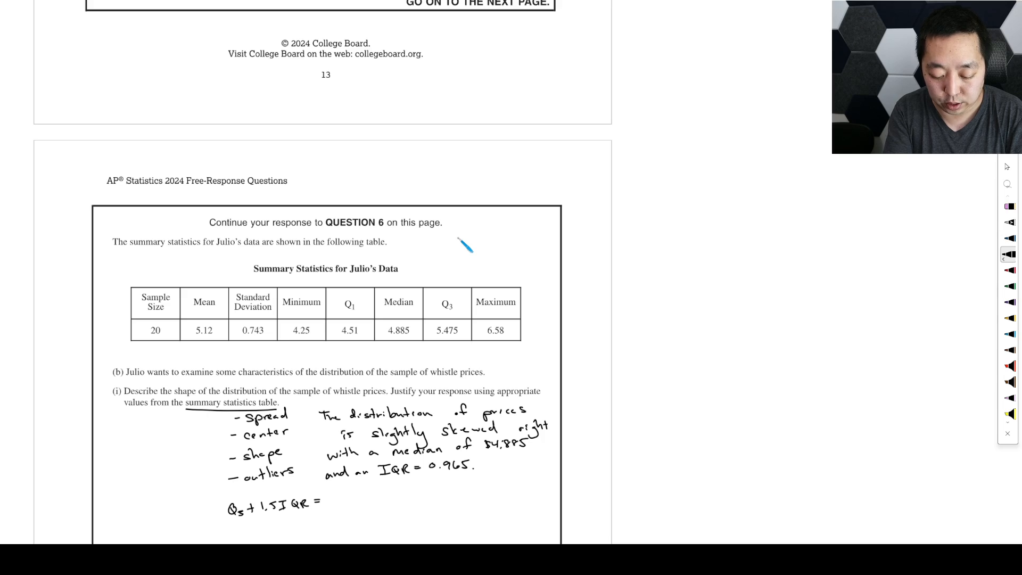
mouse_move(316, 404)
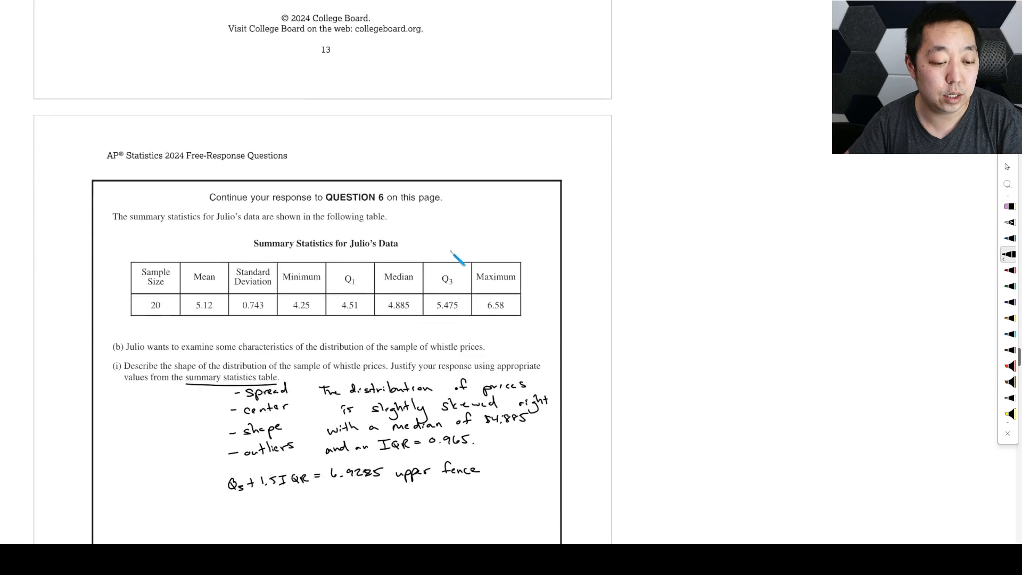
scroll("down", 3)
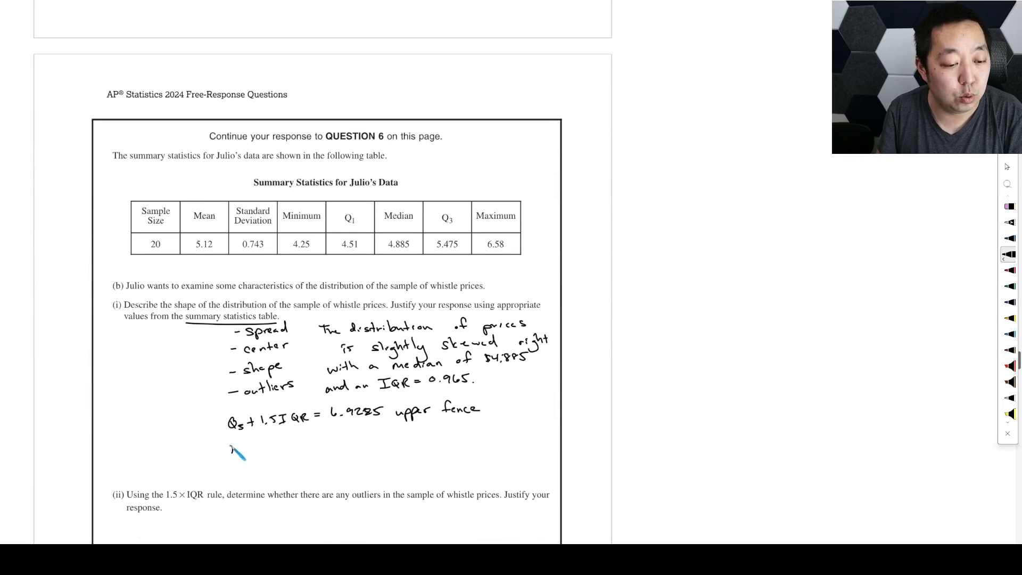
left_click_drag(231, 449, 297, 449)
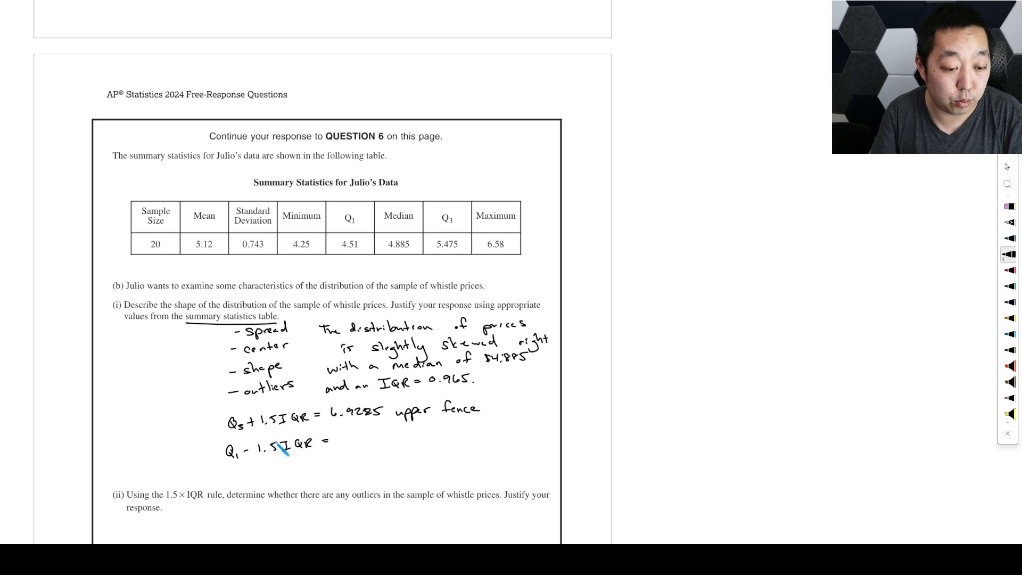
type("3.0")
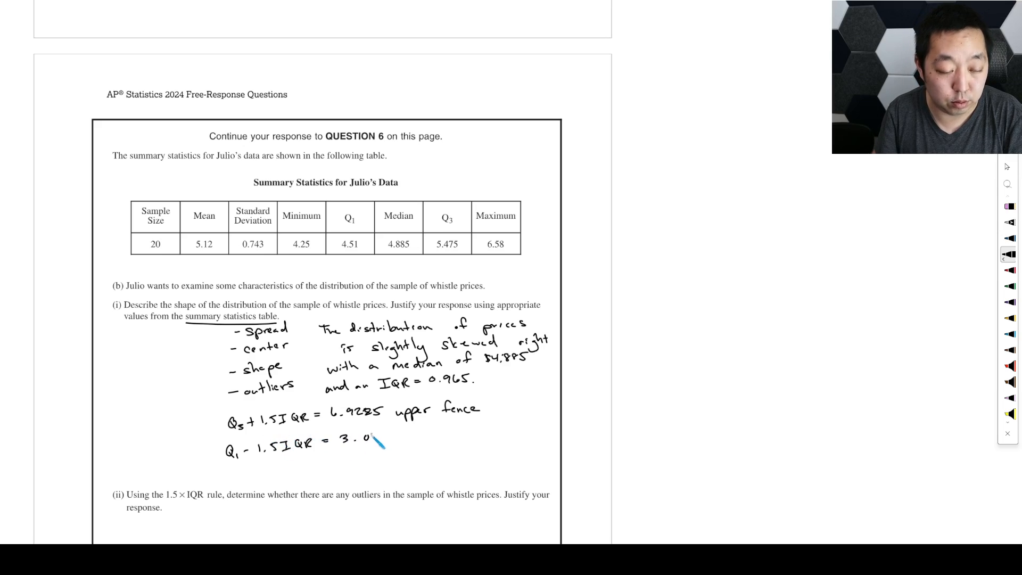
type("625")
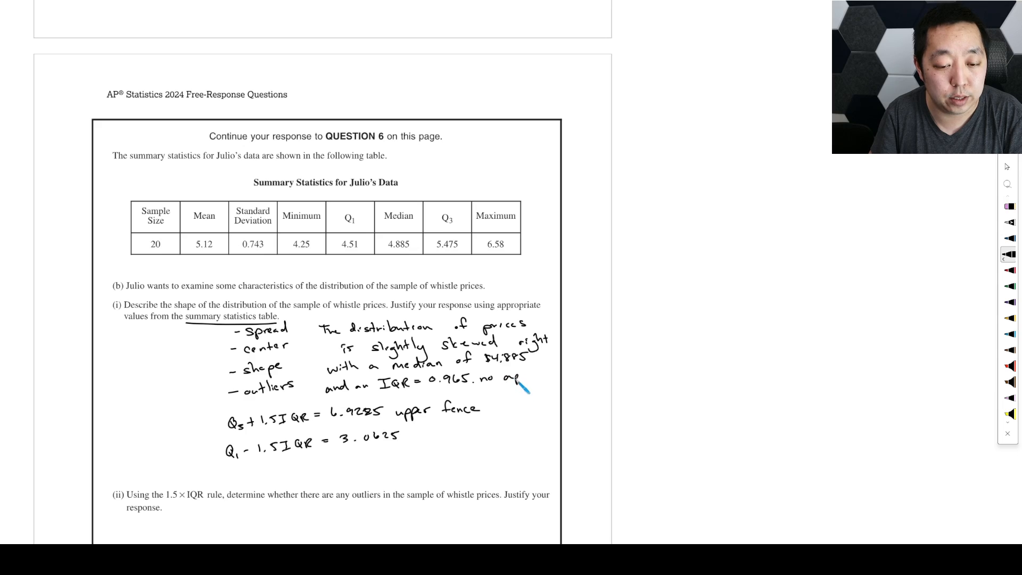
type("apparent")
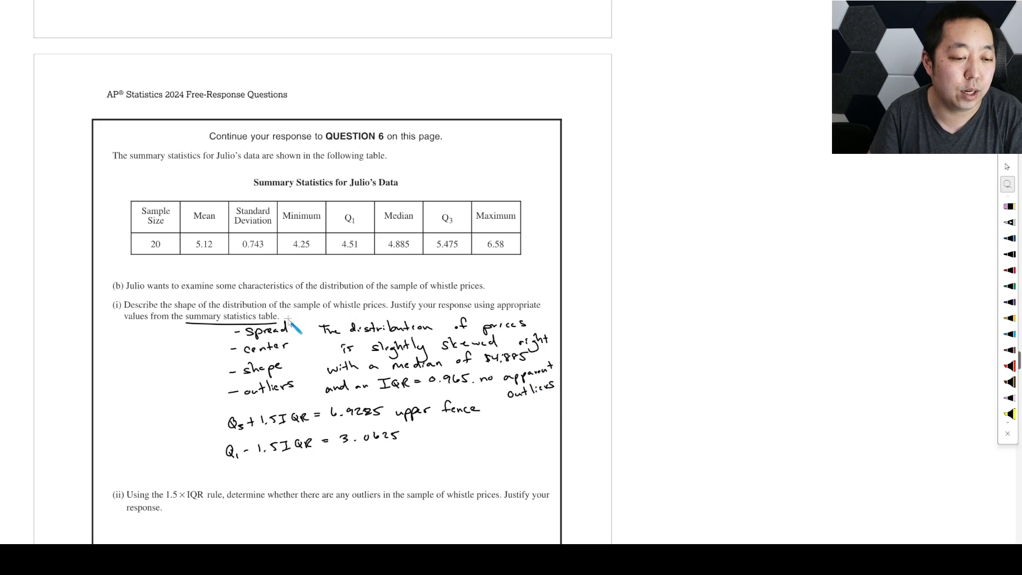
left_click_drag(289, 319, 457, 401)
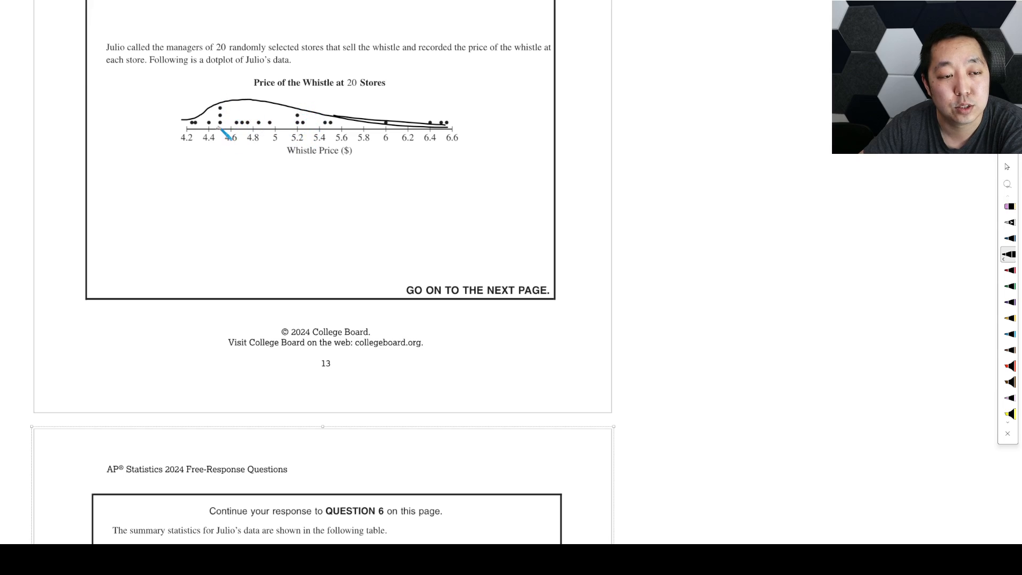
Step: Label the lower fence and write "there are no outliers outside the fence" under part (b)(ii)
scroll("down", 3)
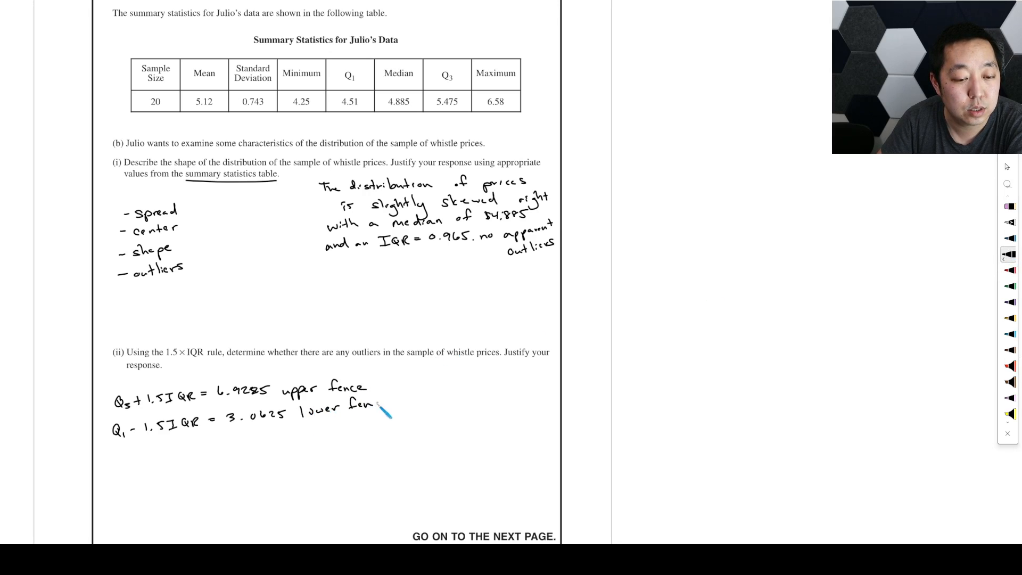
left_click_drag(384, 411, 212, 466)
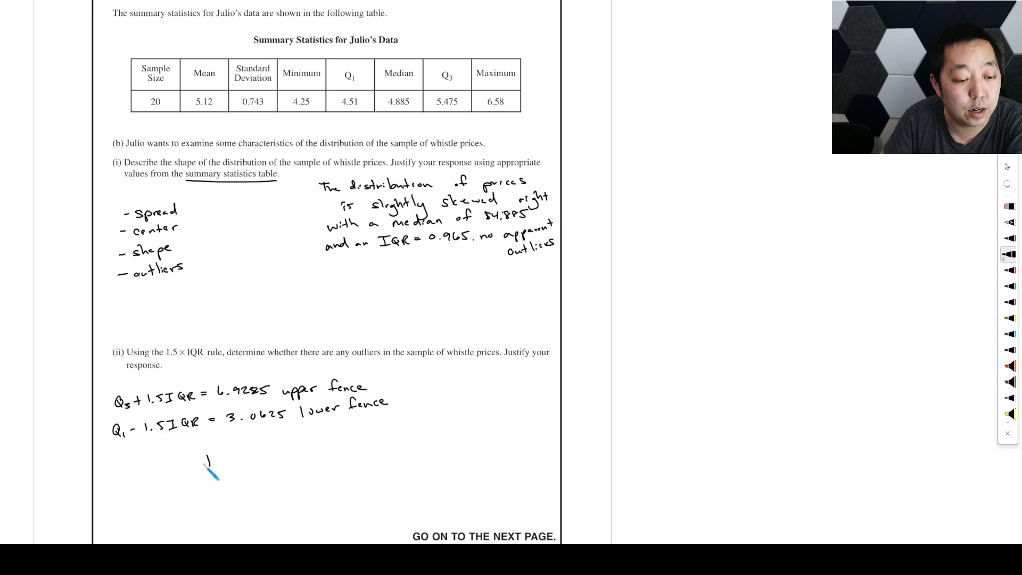
type("there a")
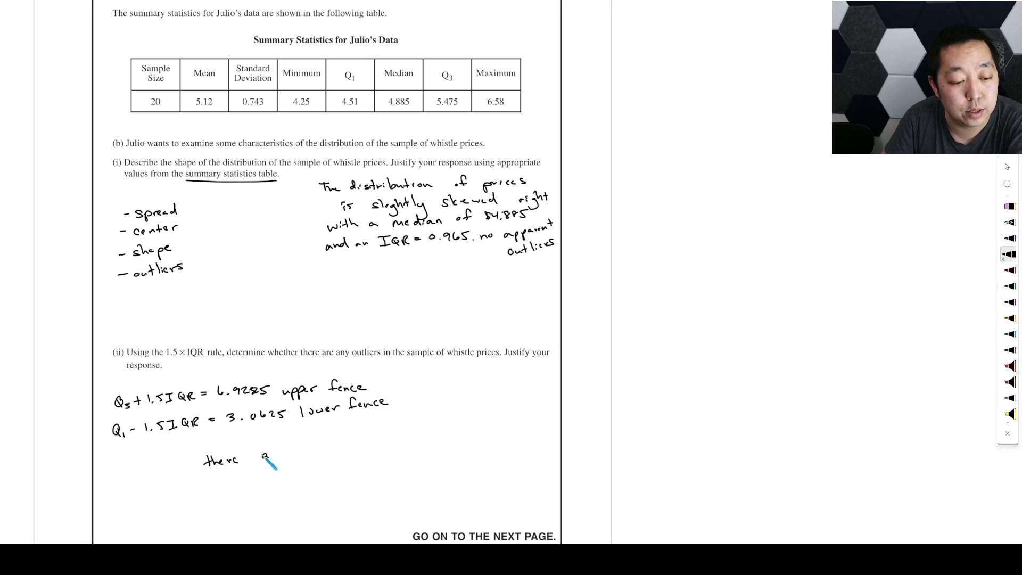
type("are no outl")
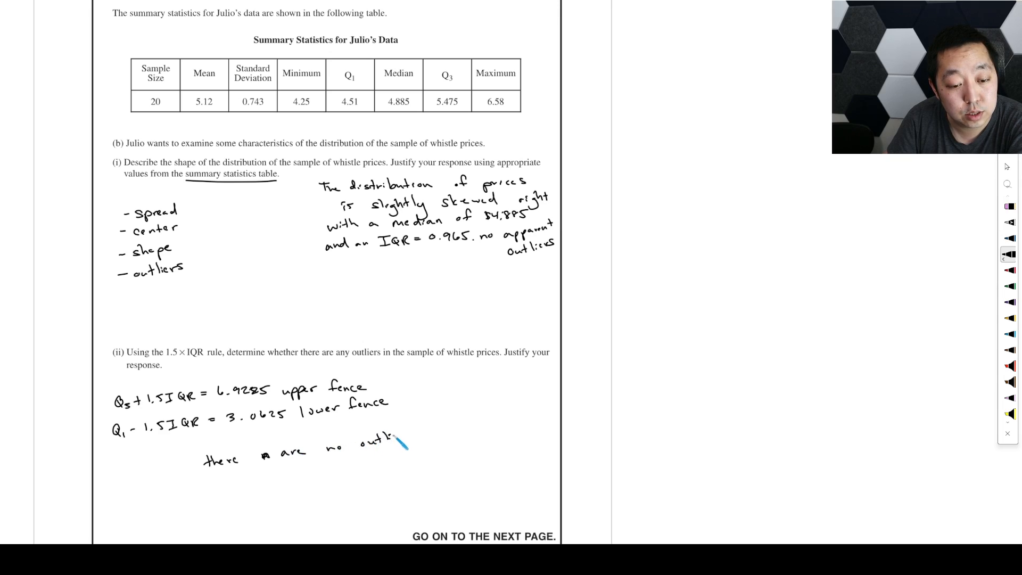
left_click_drag(391, 443, 463, 430)
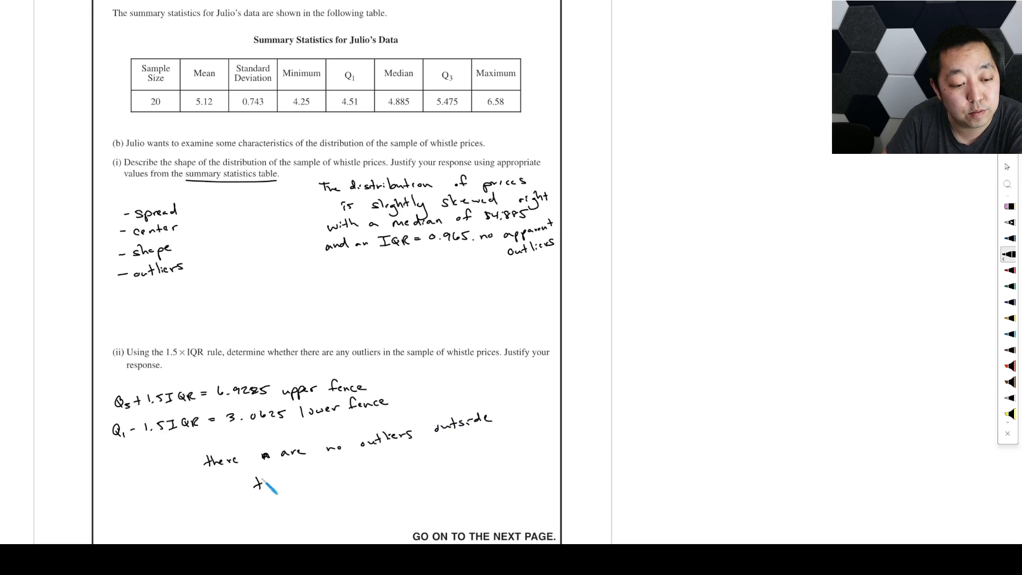
type("the fence")
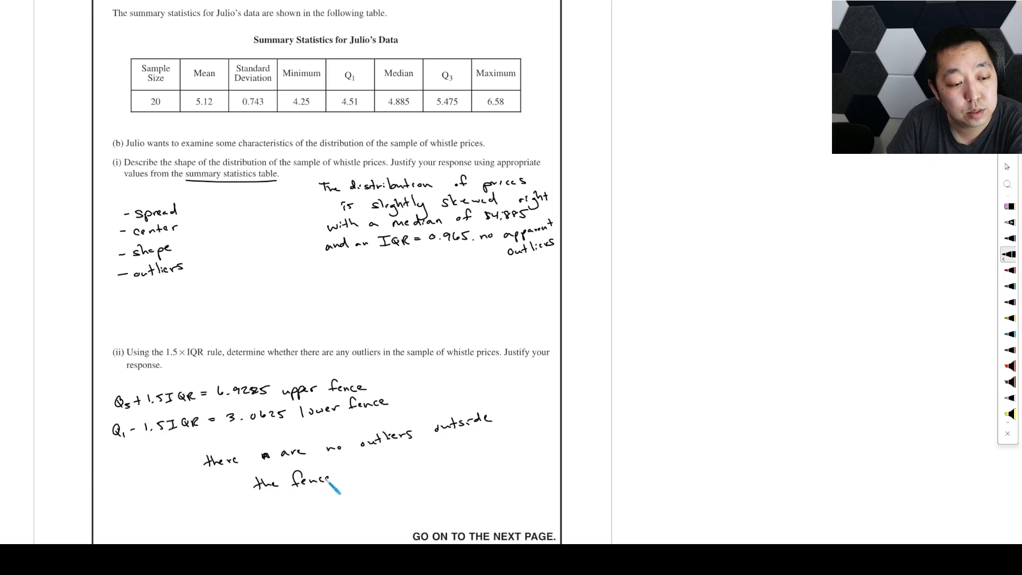
Step: Scroll to the next page with the Pearson's skewness formula and part (c)(i)
scroll("down", 3)
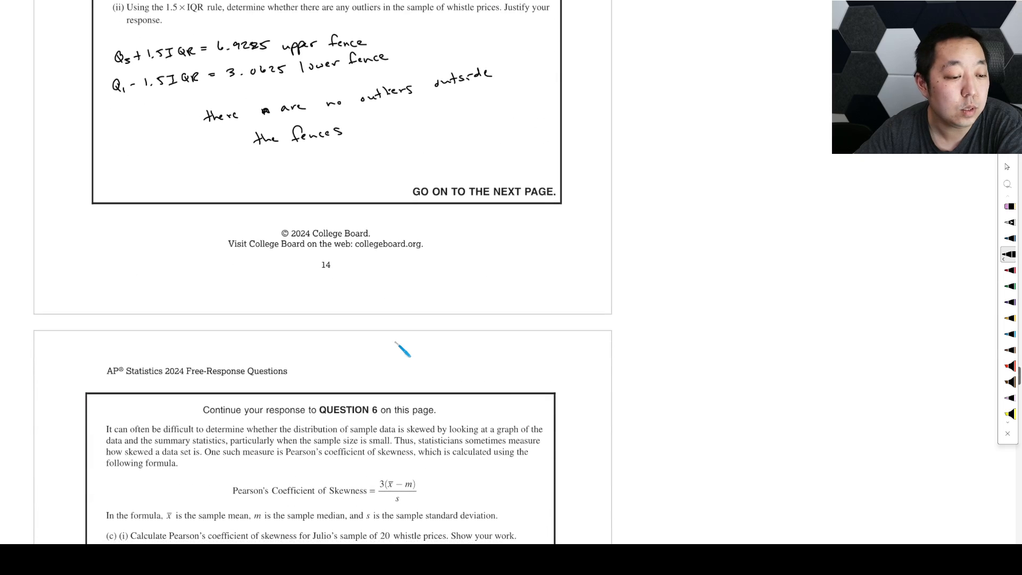
scroll("down", 3)
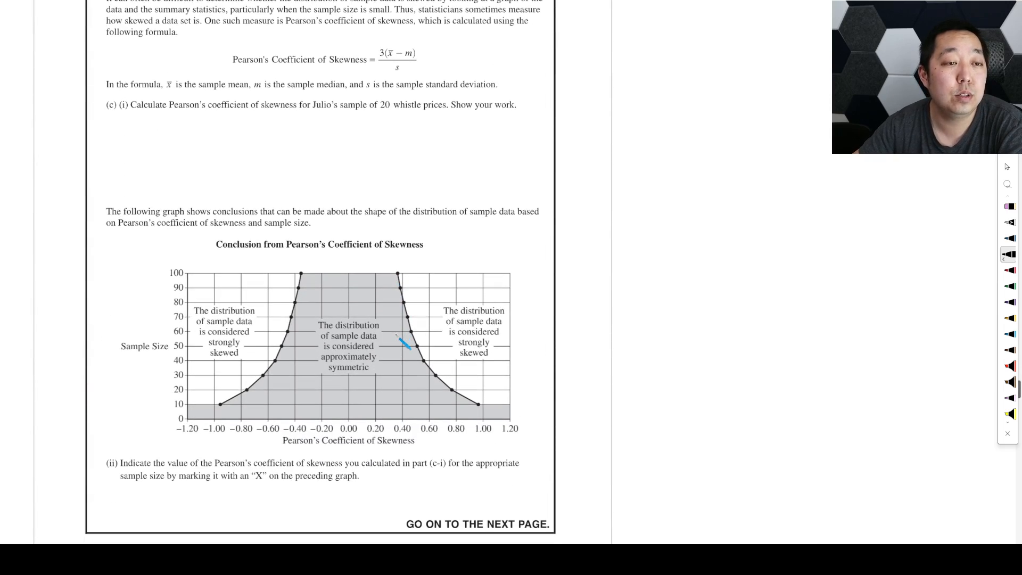
scroll("down", 3)
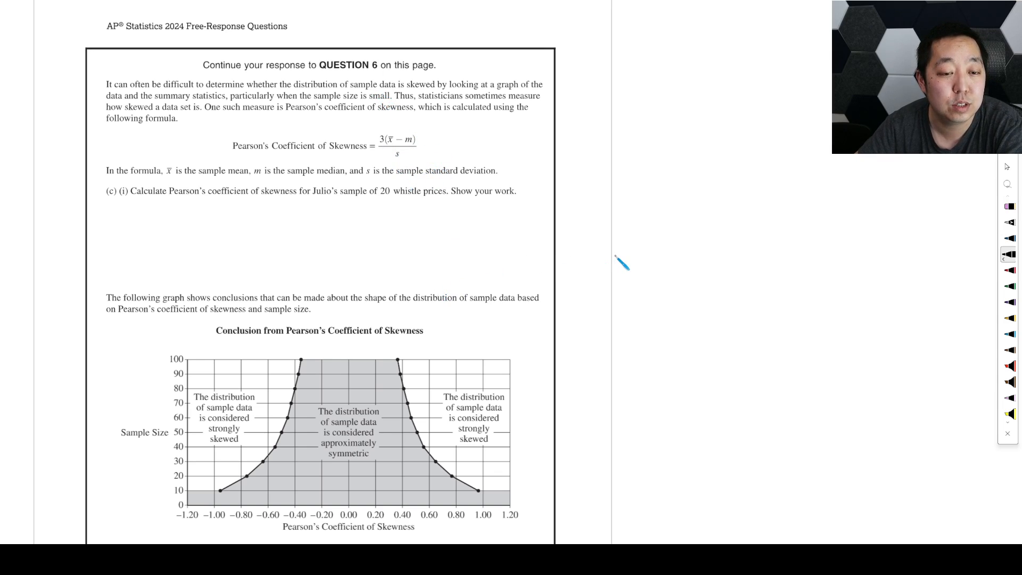
mouse_move(264, 226)
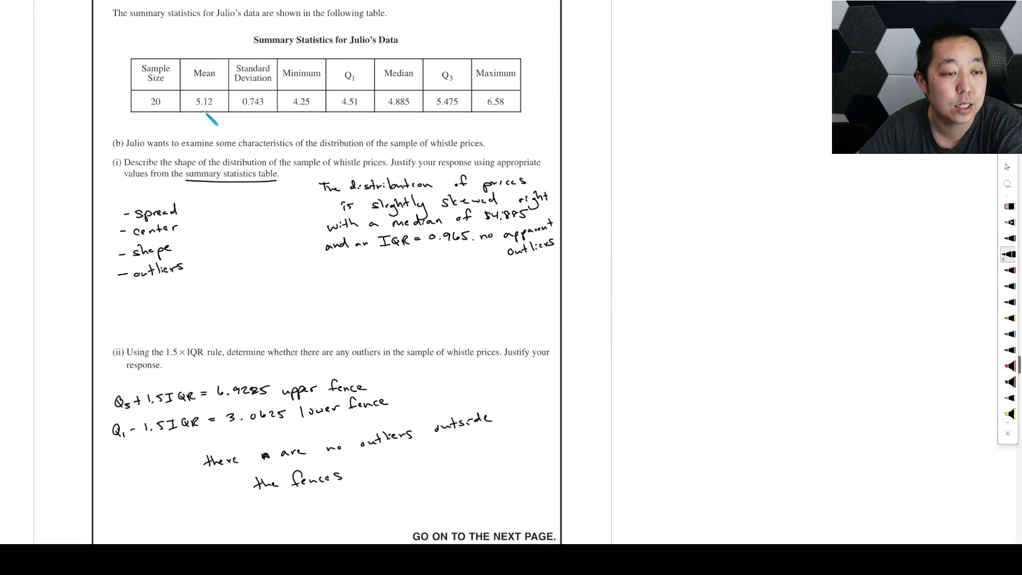
Step: Write 3(5.12 − 4.885)/0.743 = 0.9489 for part (c)(i) and box the result
scroll("down", 3)
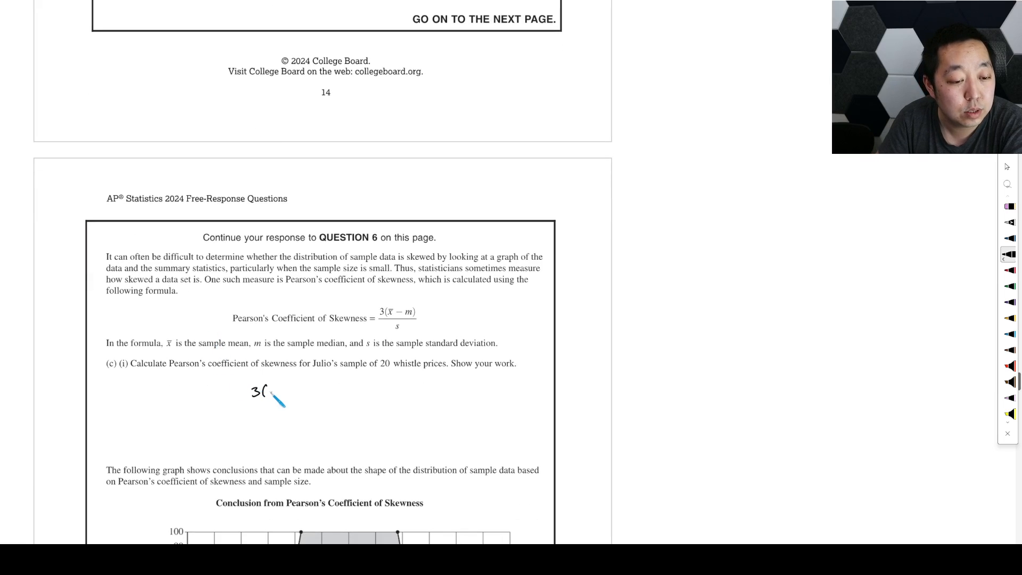
type("5.12-")
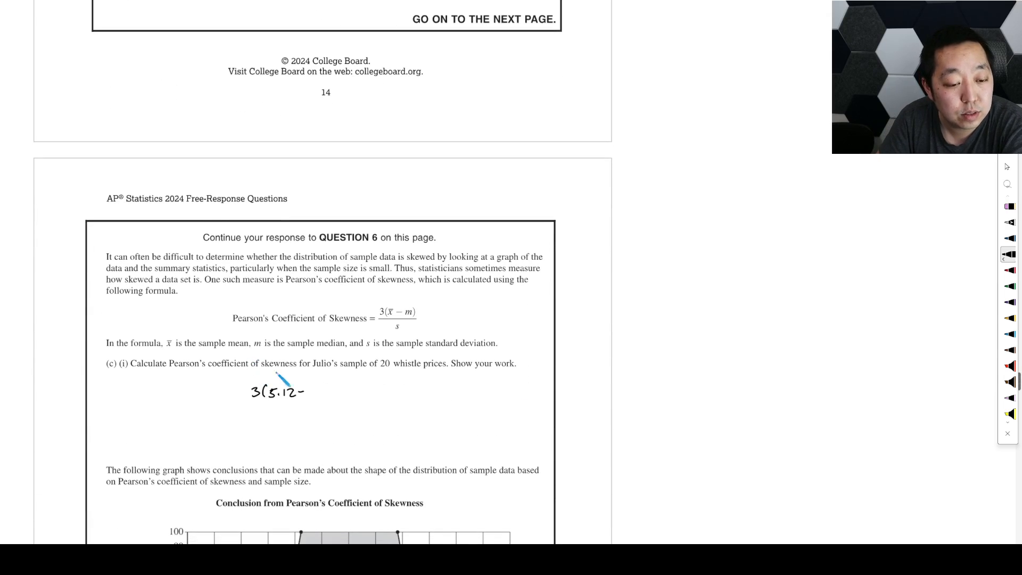
left_click_drag(305, 391, 349, 397)
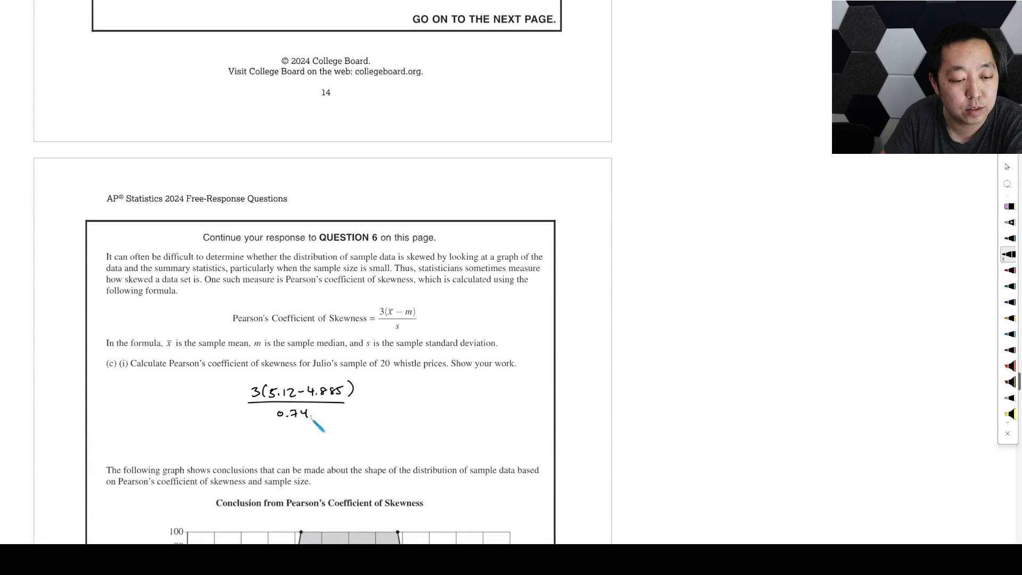
type("3")
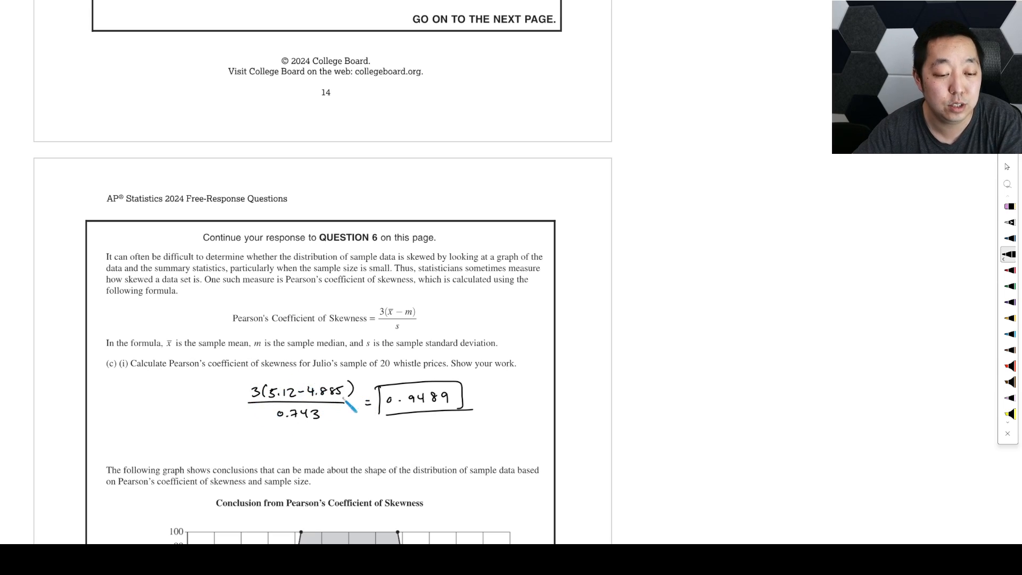
scroll("down", 3)
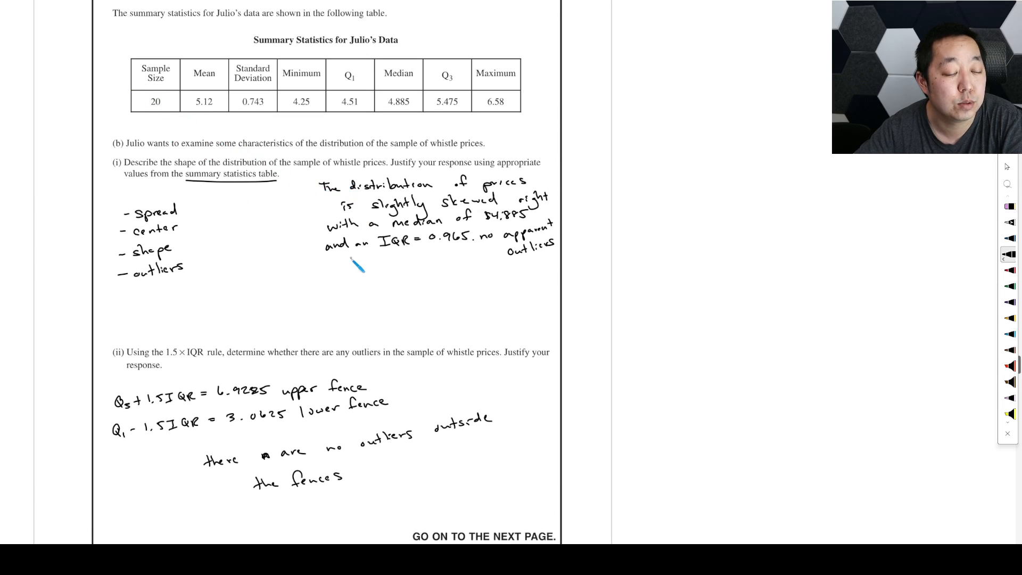
Step: Draw an X on the Pearson's skewness graph at about 0.95 for sample size 20
scroll("down", 3)
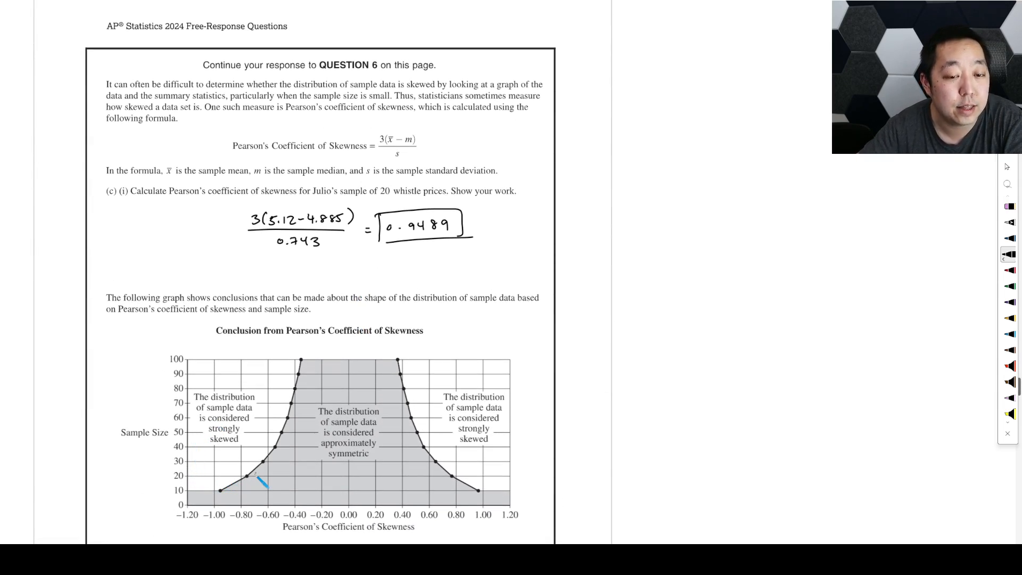
scroll("down", 3)
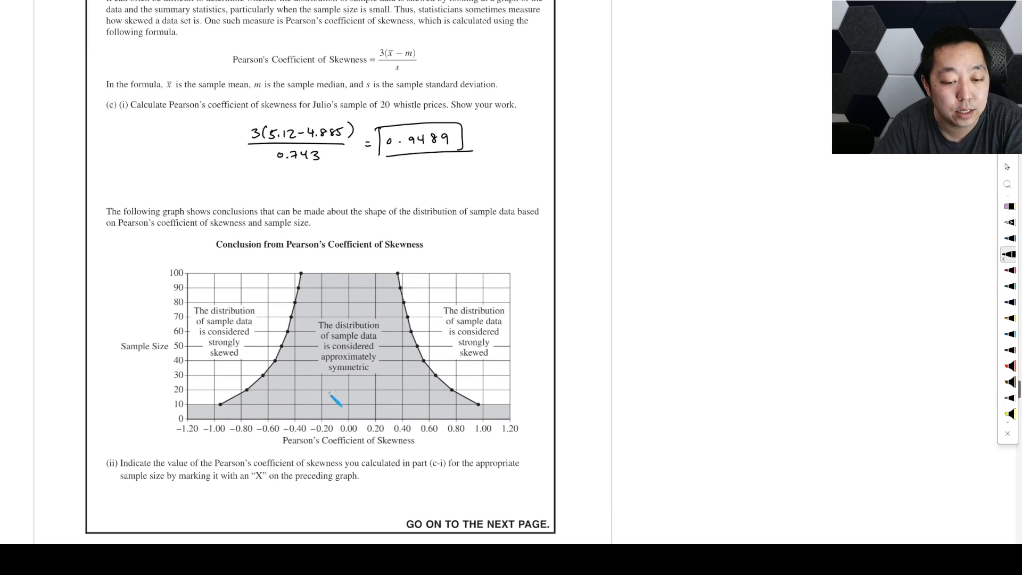
left_click_drag(339, 405, 189, 381)
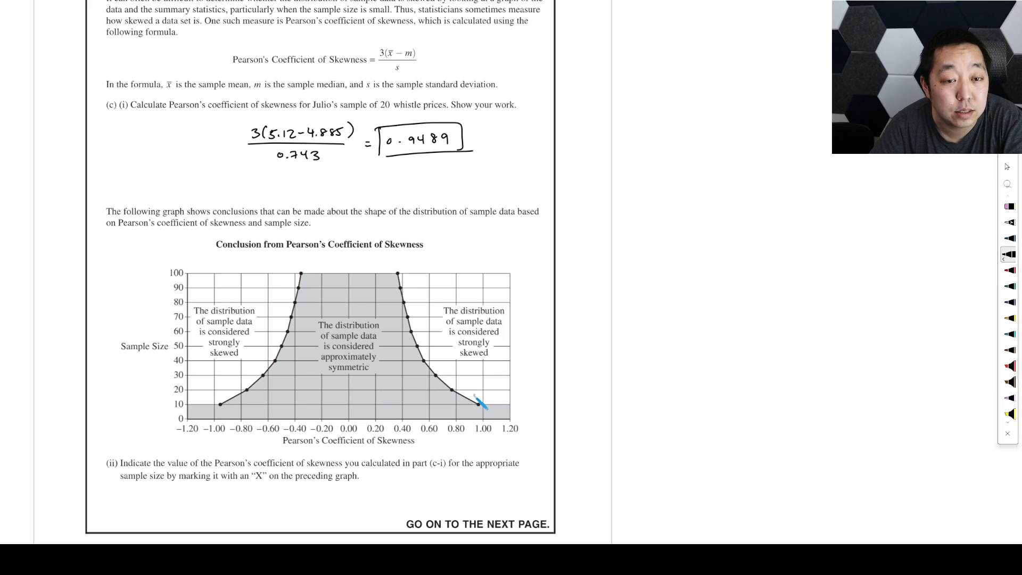
left_click_drag(476, 393, 488, 405)
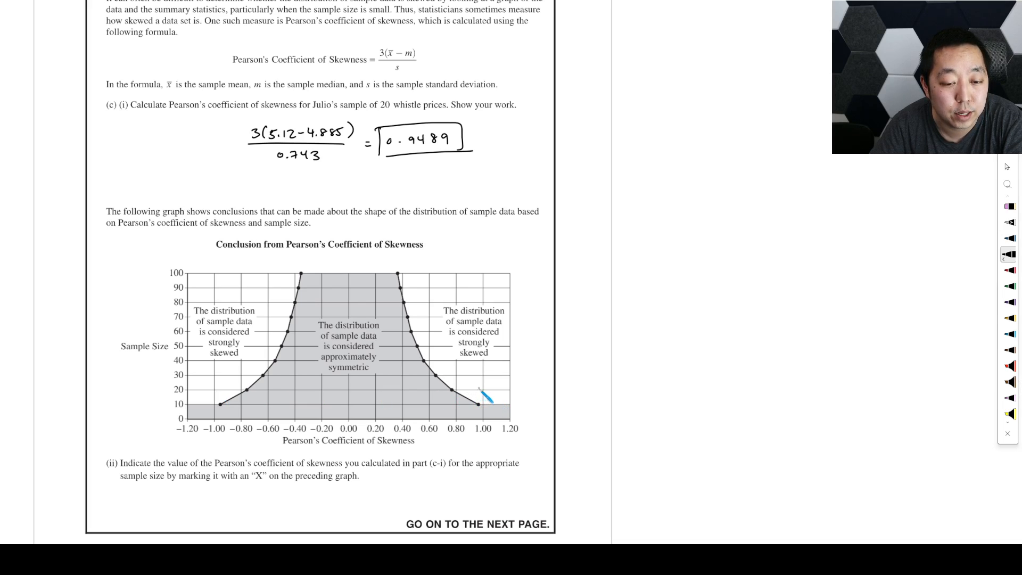
left_click(475, 390)
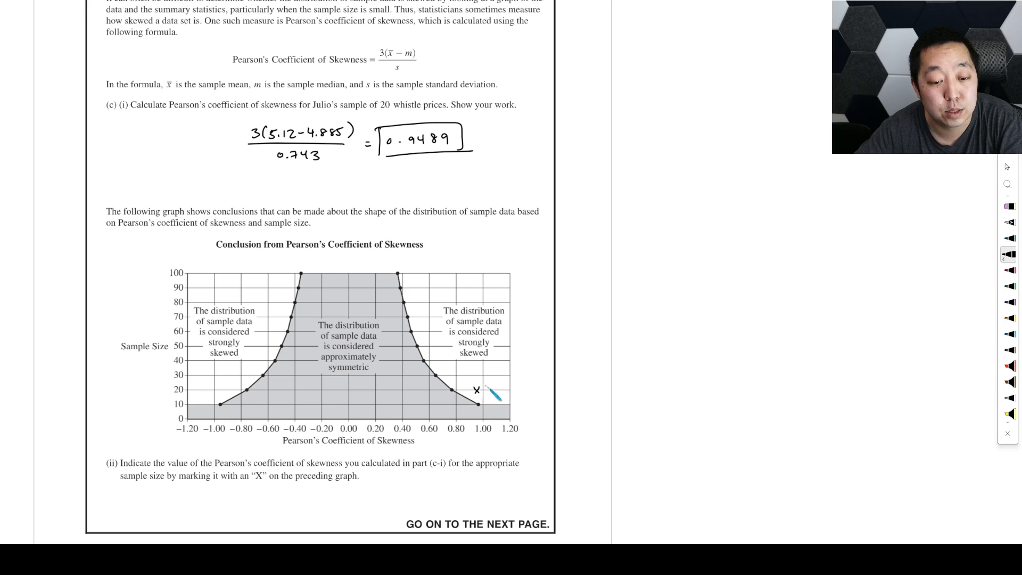
scroll("down", 3)
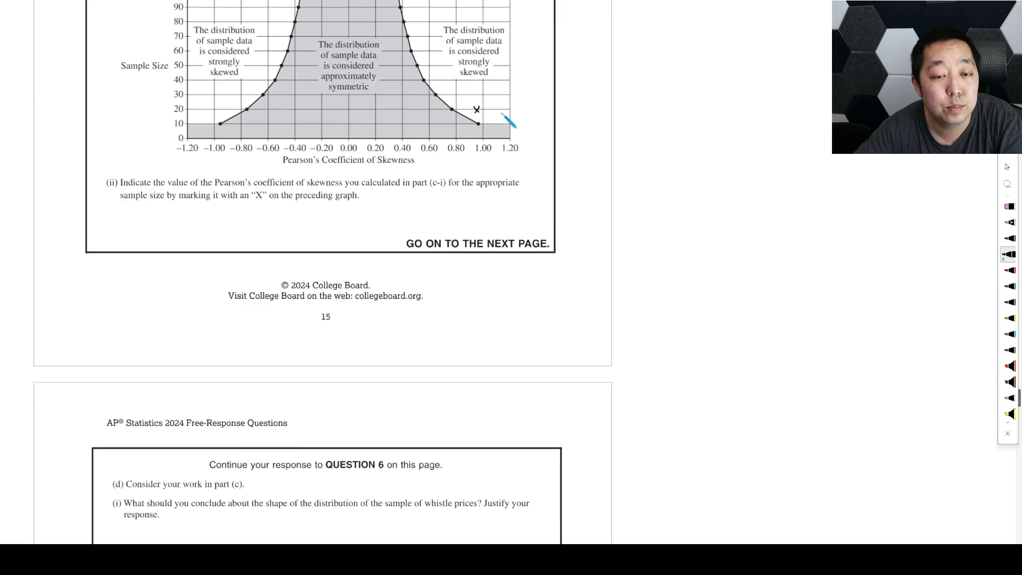
Step: Handwrite that the point from (c)(ii) lies in the strongly skewed region, so prices are strongly skewed right
scroll("down", 3)
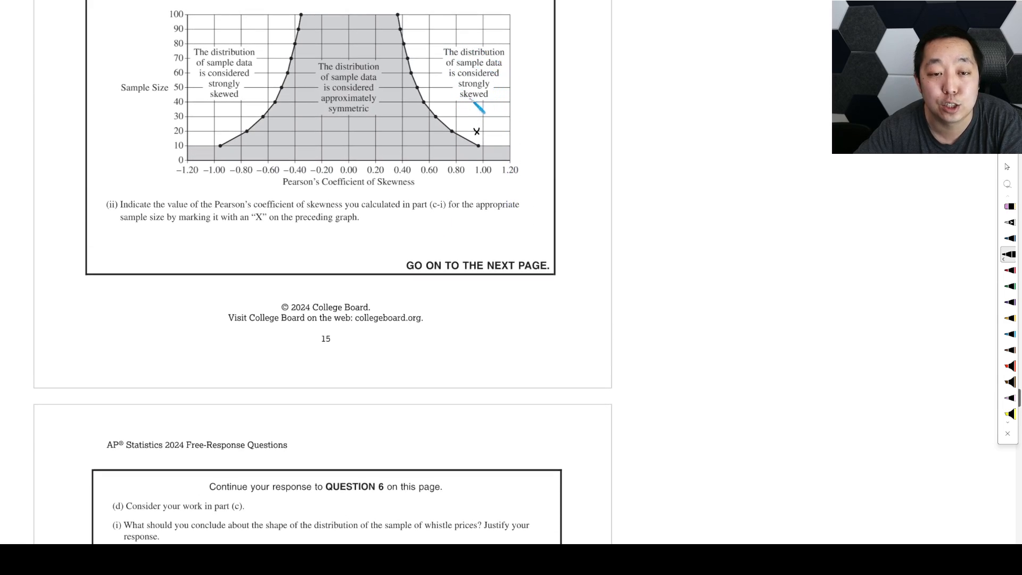
scroll("down", 3)
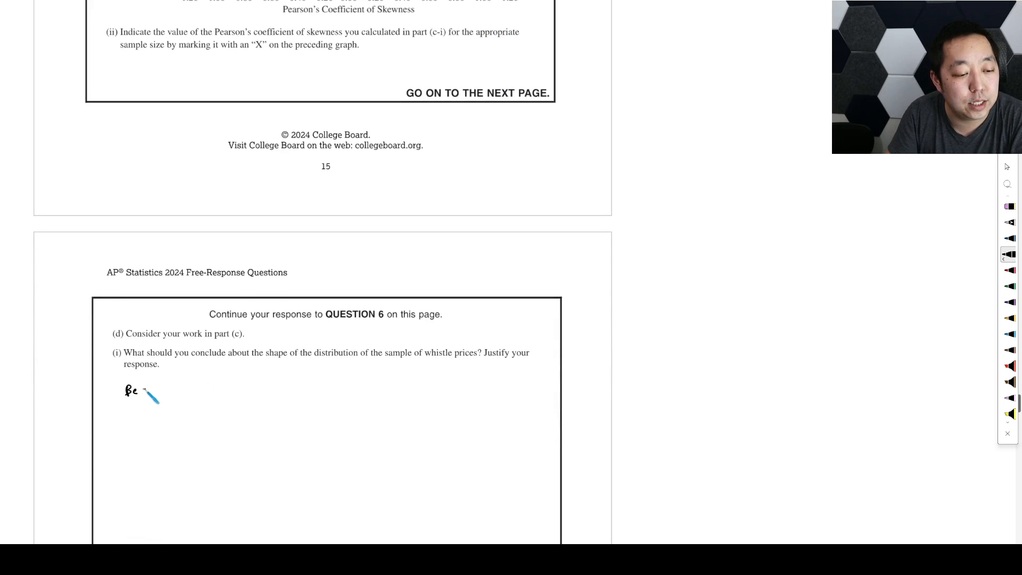
left_click_drag(123, 389, 228, 397)
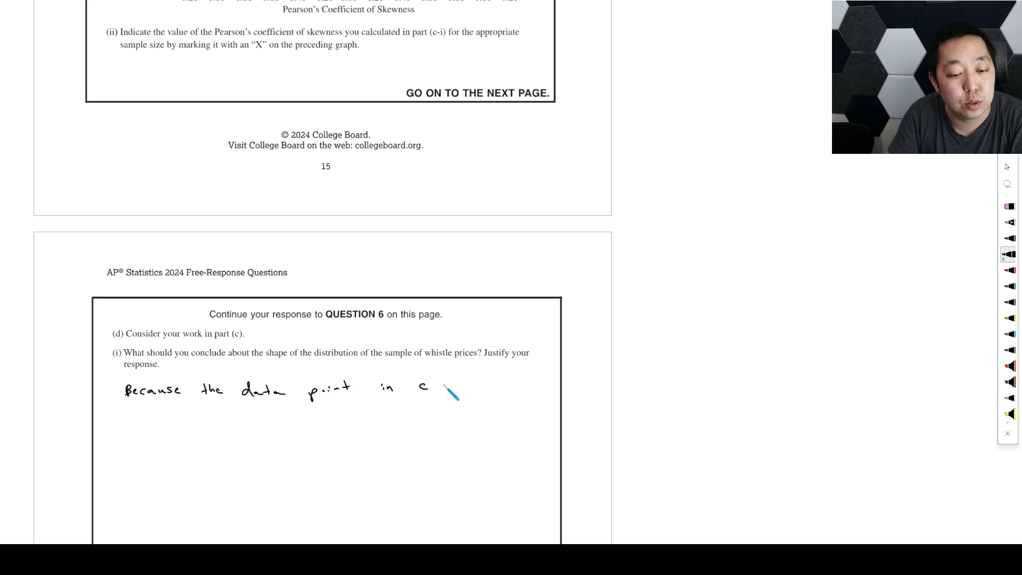
type("ii is")
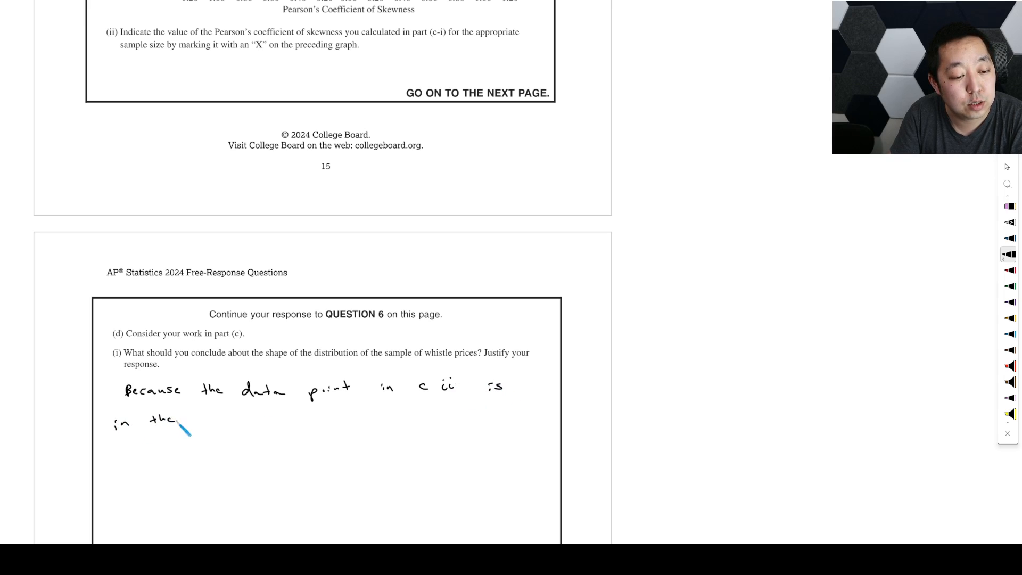
left_click_drag(190, 422, 248, 420)
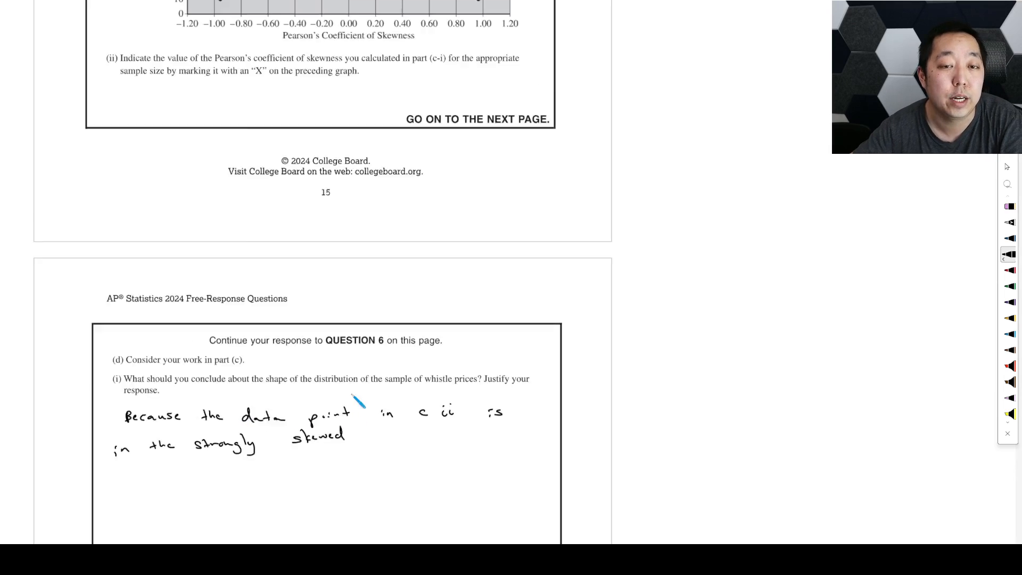
scroll("down", 3)
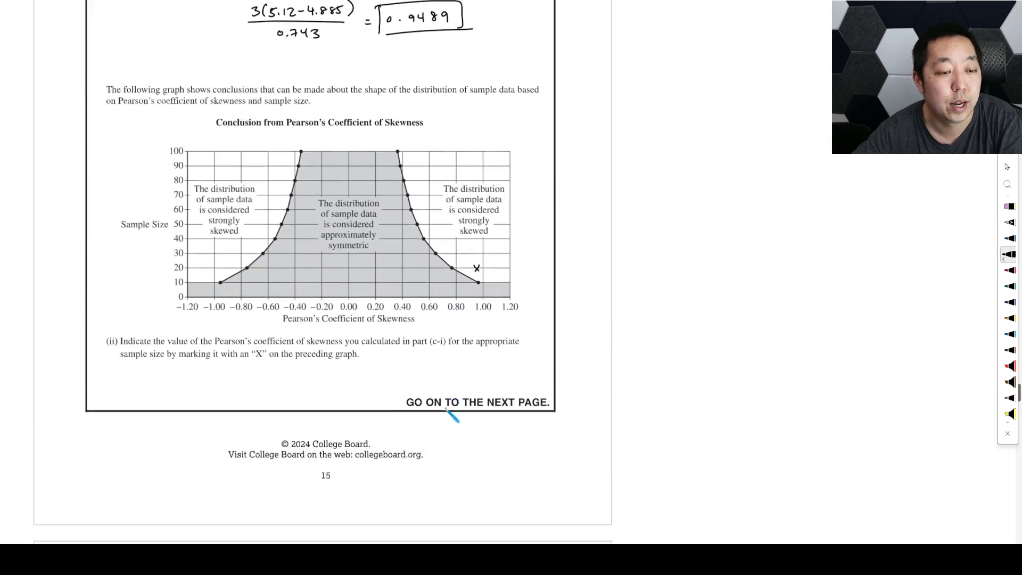
scroll("down", 3)
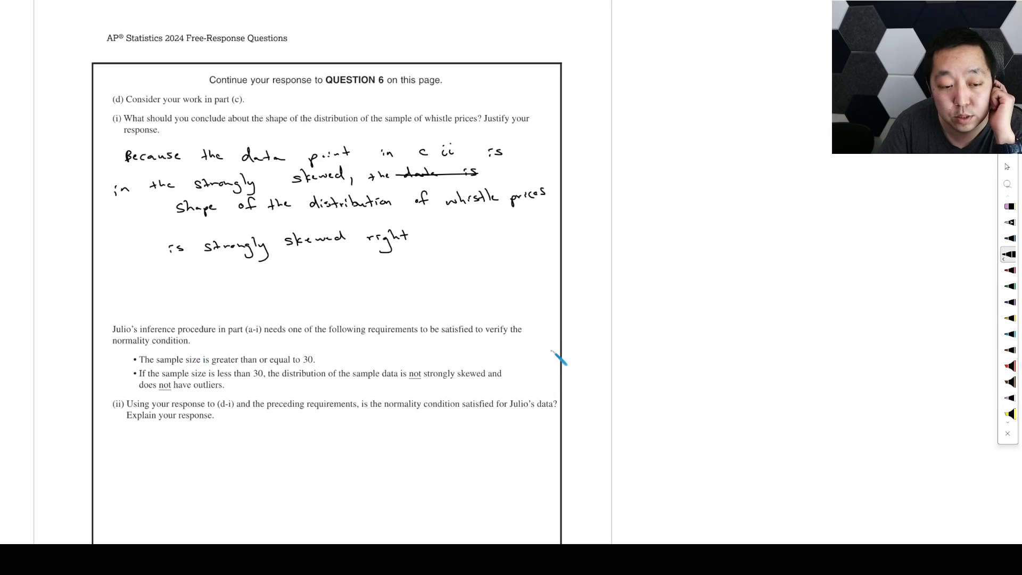
mouse_move(185, 374)
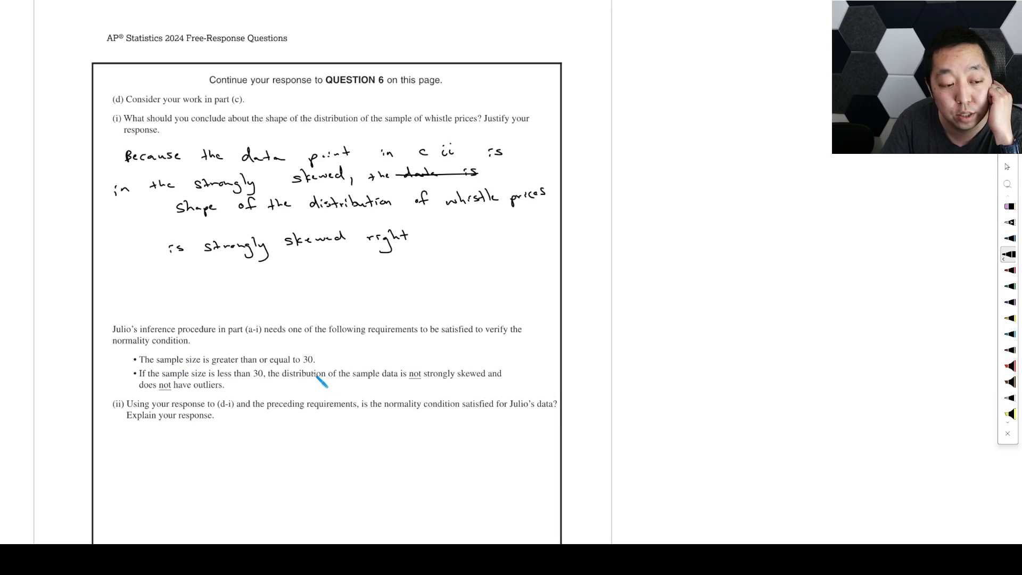
mouse_move(442, 408)
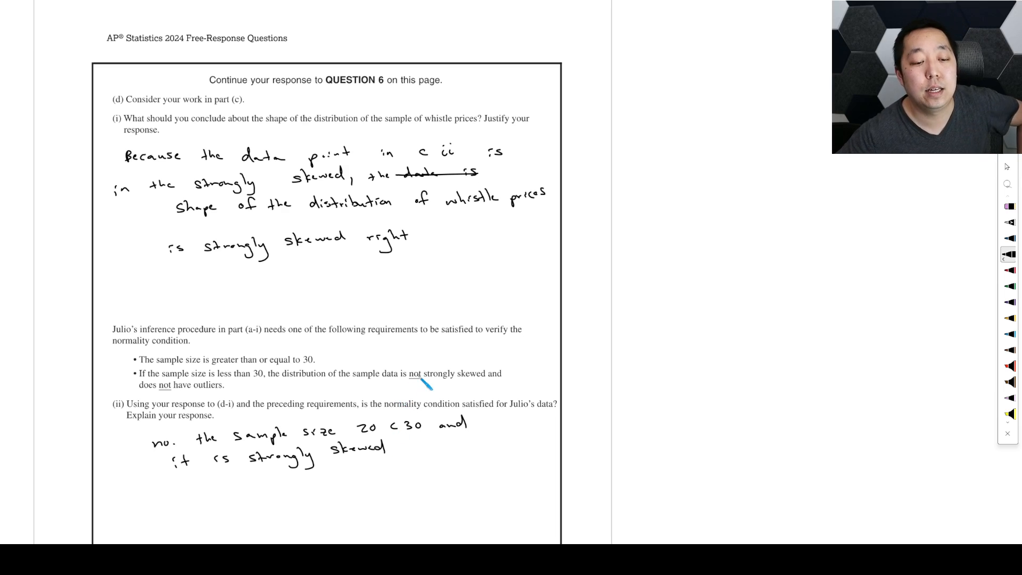
Step: Scroll down to view part (d)(ii) for the 'no, 20 < 30 and strongly skewed' answer
scroll("down", 3)
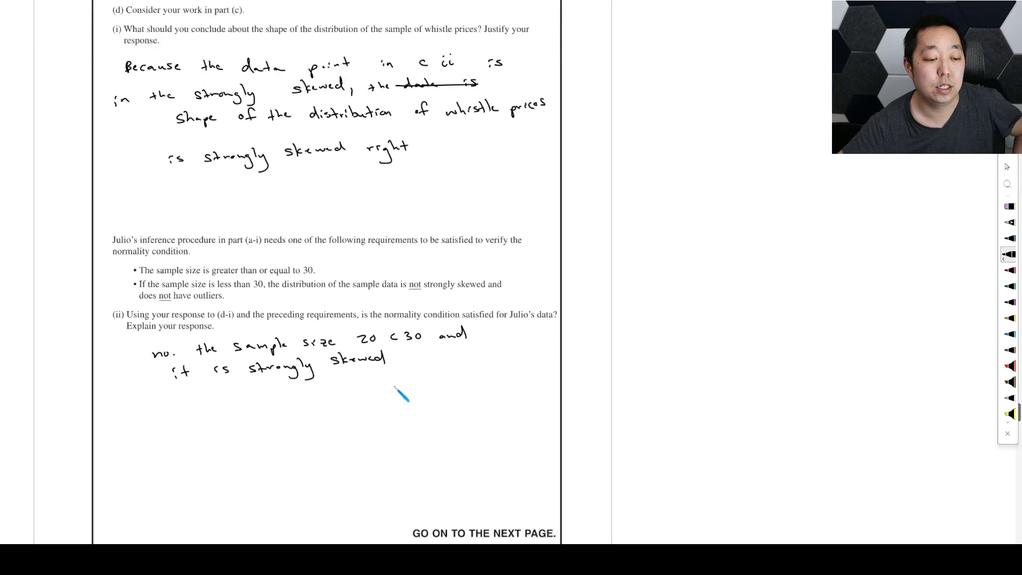